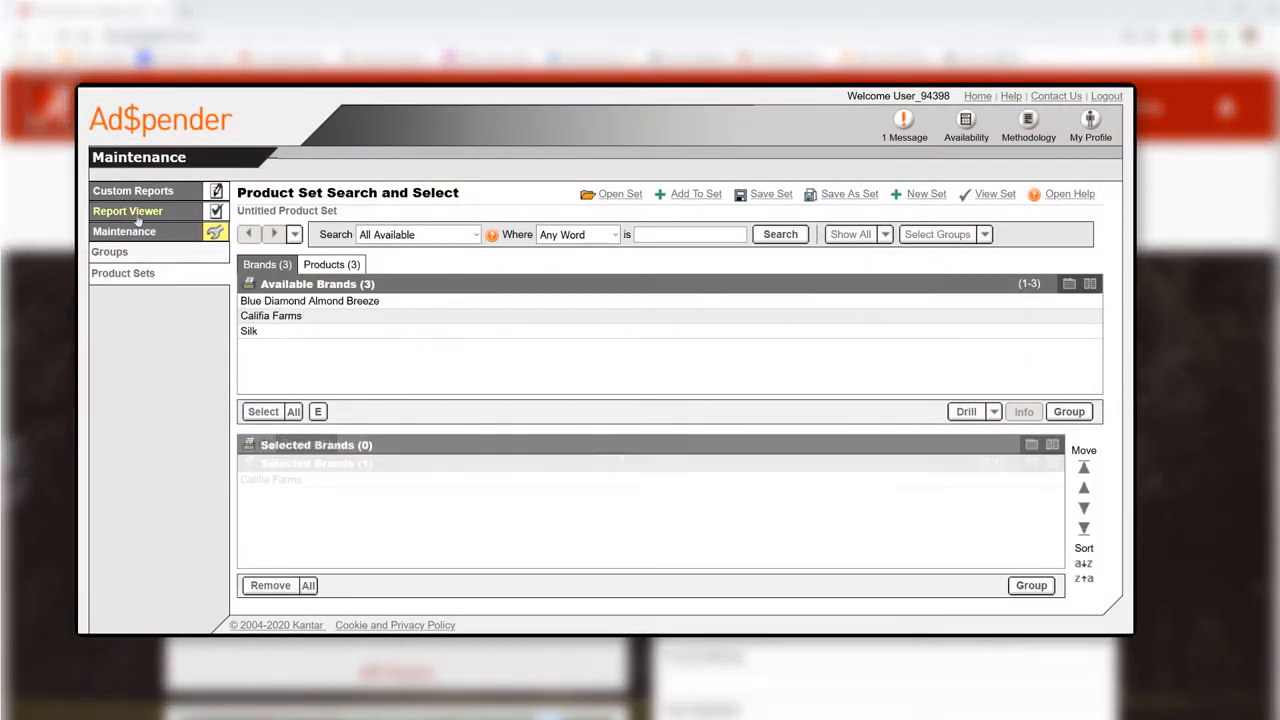
Step: Go to the library's A-Z Databases list and search it for 'Ad' to find AdSpender
{"action": "left_click", "coordinate": [128, 202]}
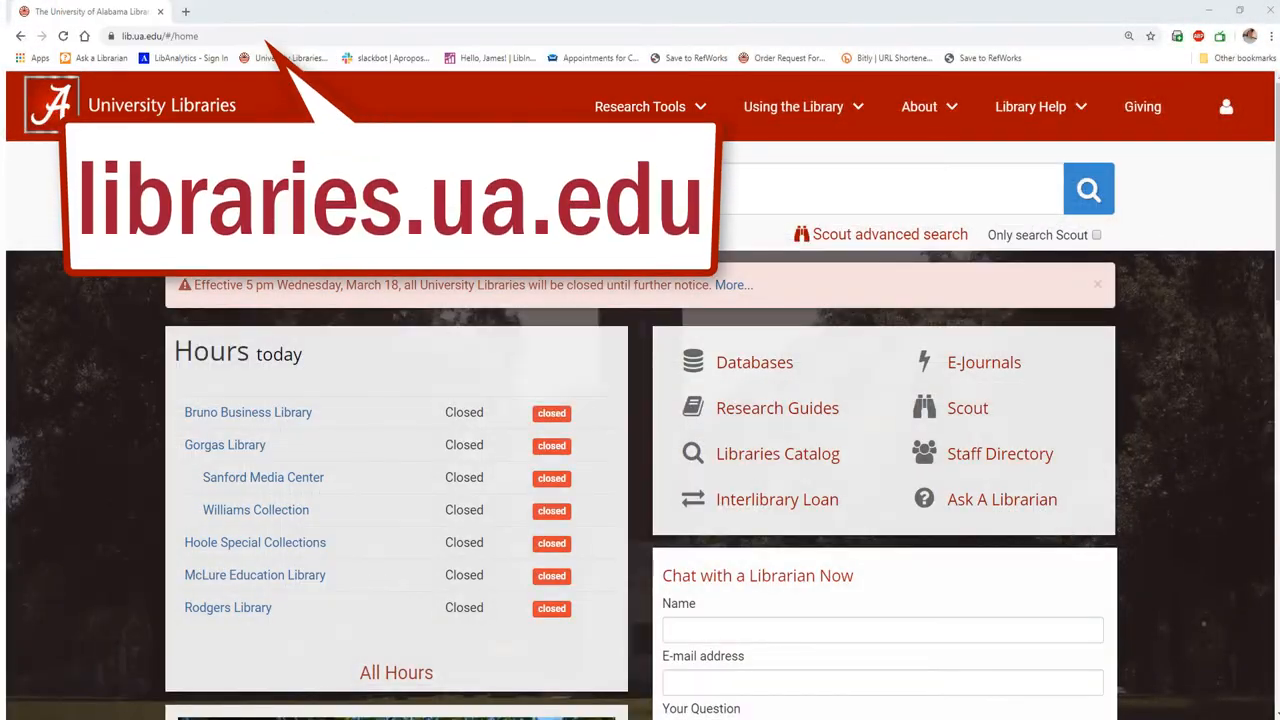
{"action": "mouse_move", "coordinate": [756, 362]}
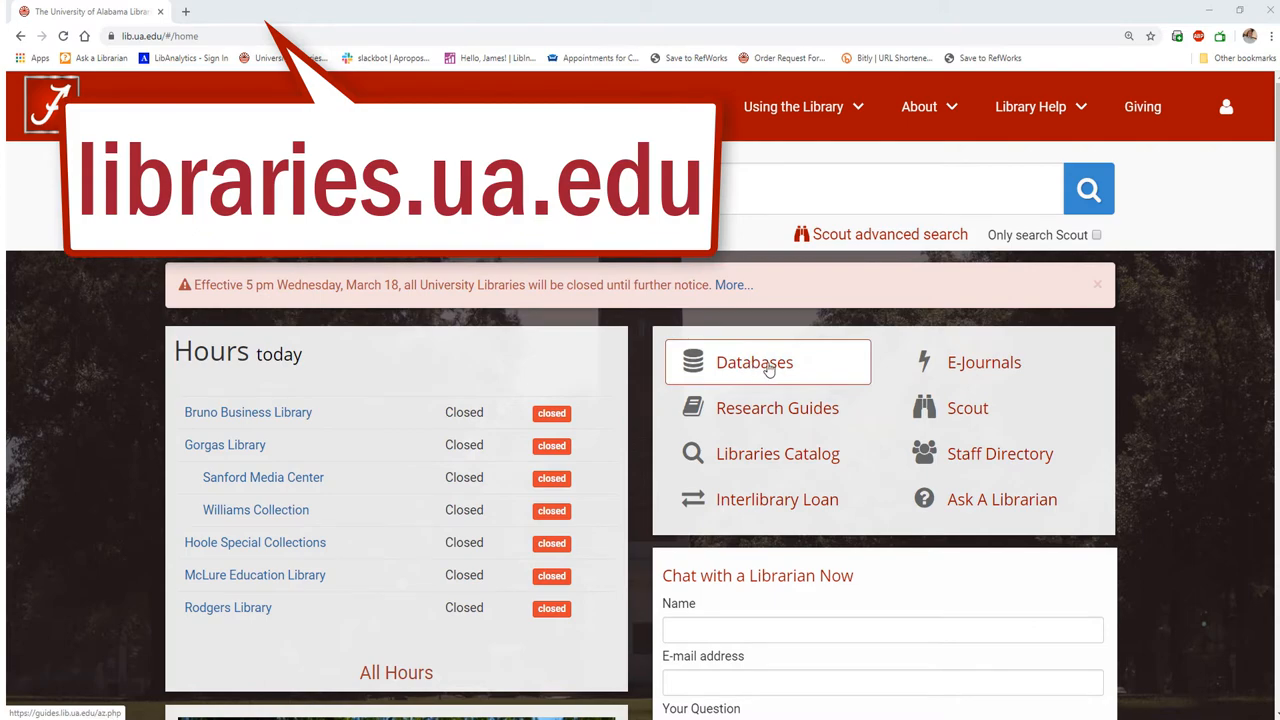
{"action": "left_click", "coordinate": [754, 362]}
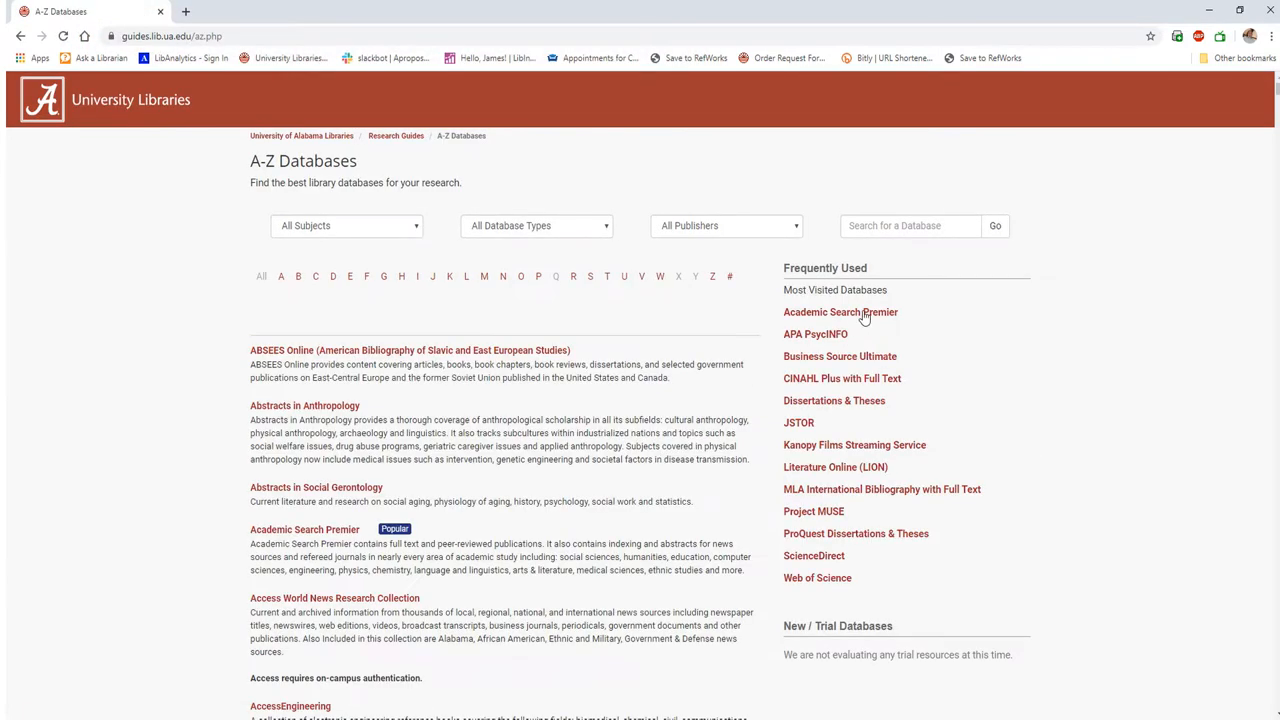
{"action": "type", "text": "Ad$pender"}
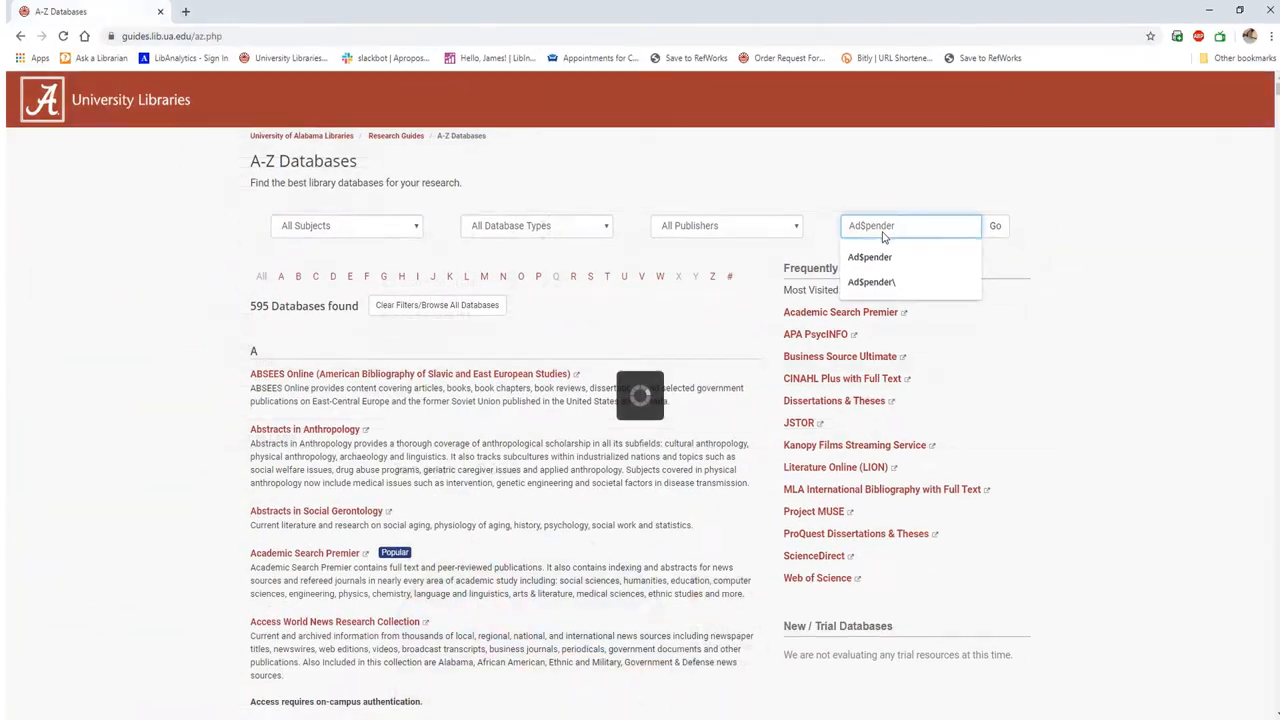
Step: Launch AdSpender and review the Media and Market lists of a new custom report
{"action": "left_click", "coordinate": [868, 256]}
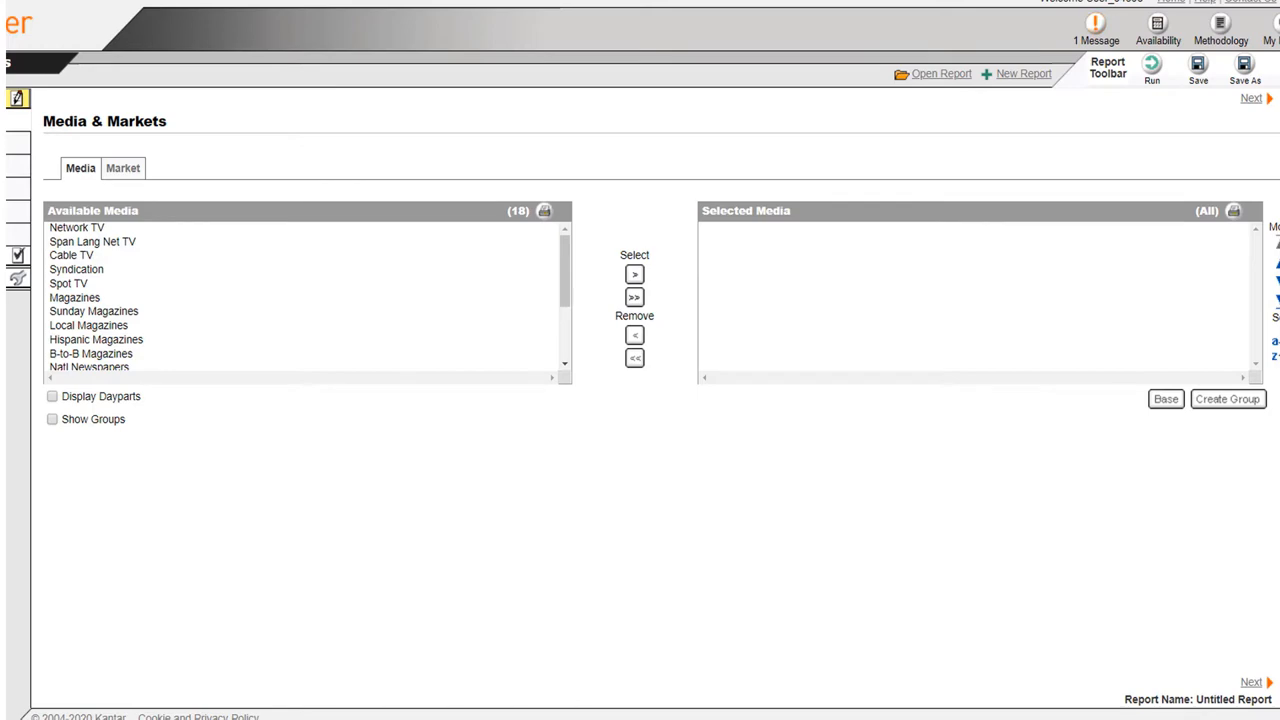
{"action": "left_click", "coordinate": [122, 168]}
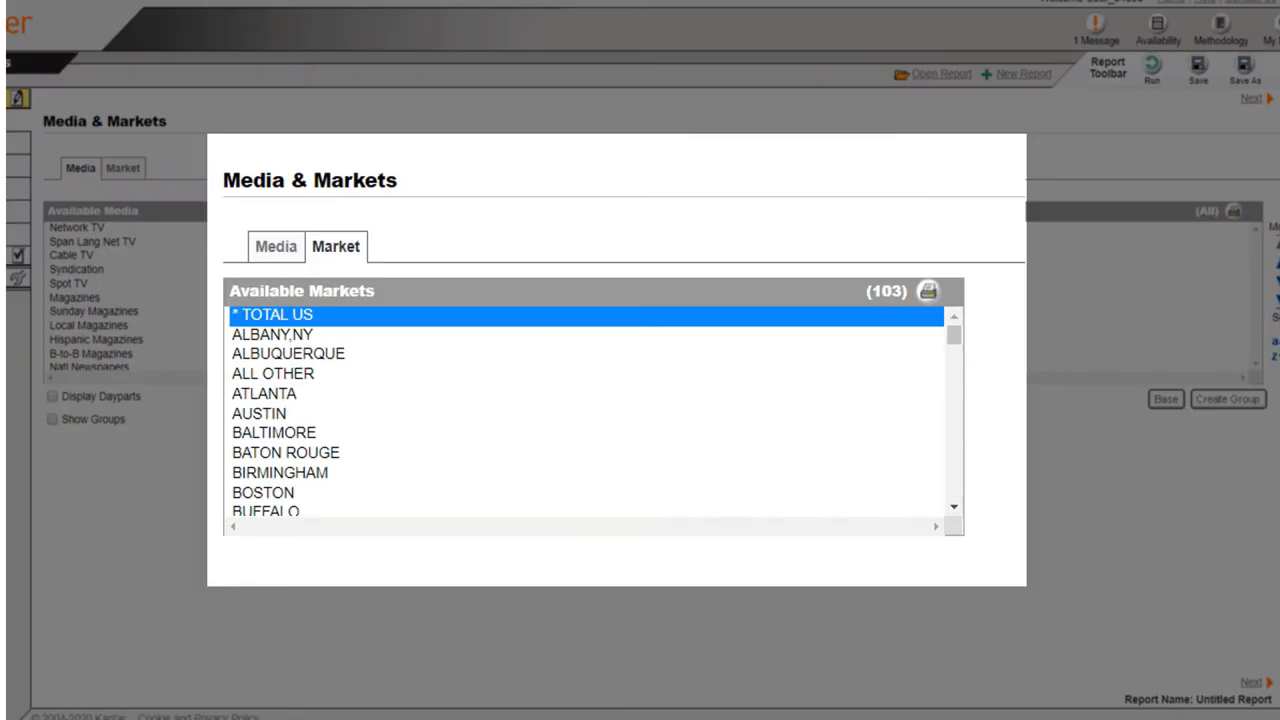
{"action": "left_click", "coordinate": [276, 246]}
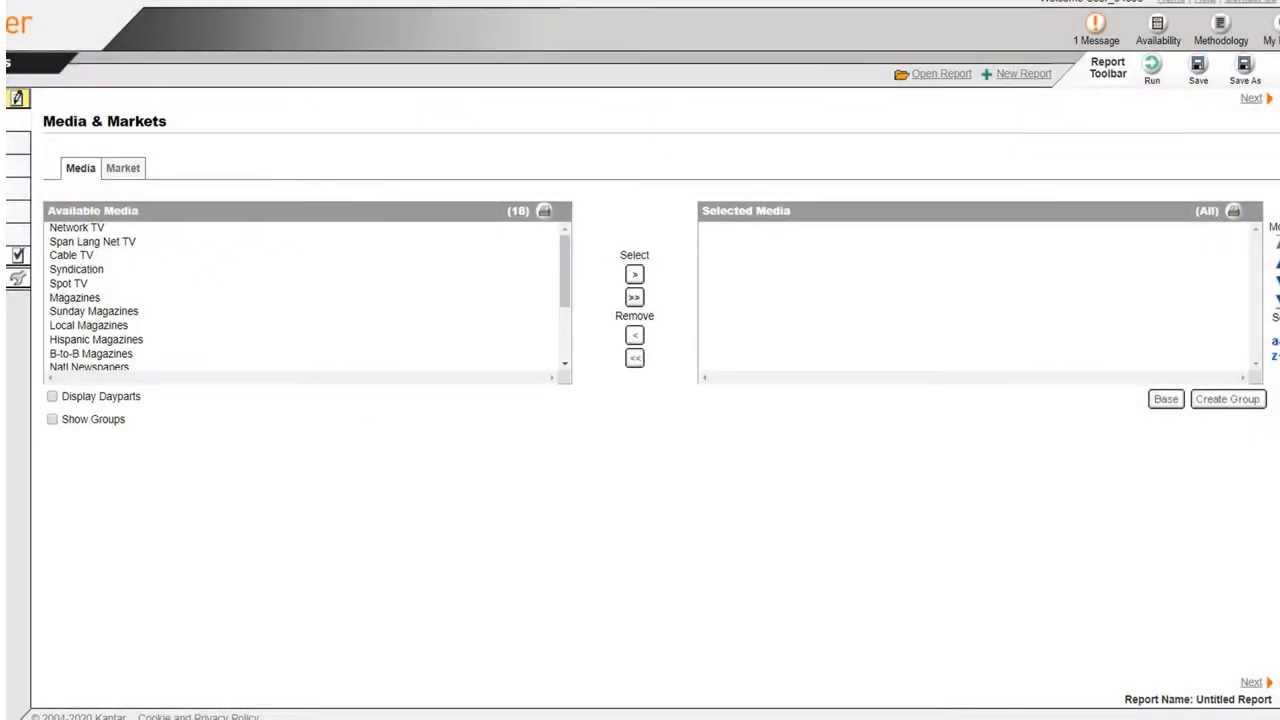
{"action": "left_click", "coordinate": [122, 168]}
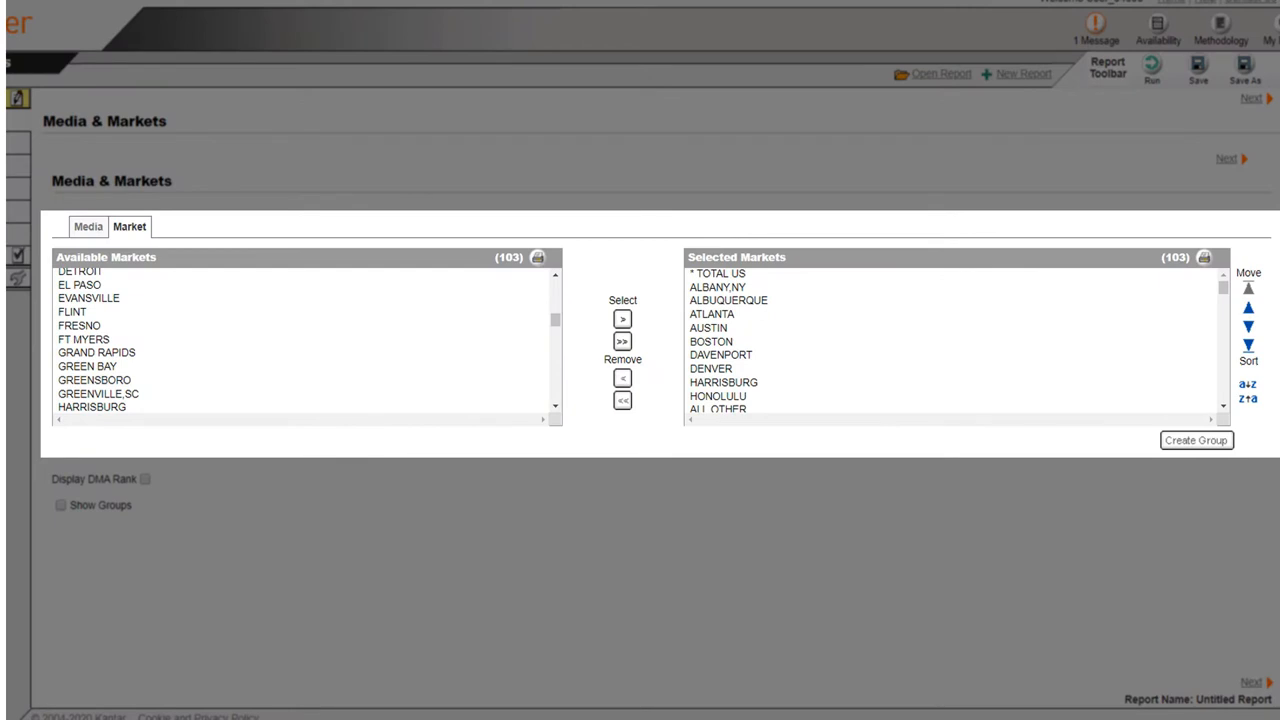
{"action": "left_click", "coordinate": [88, 226]}
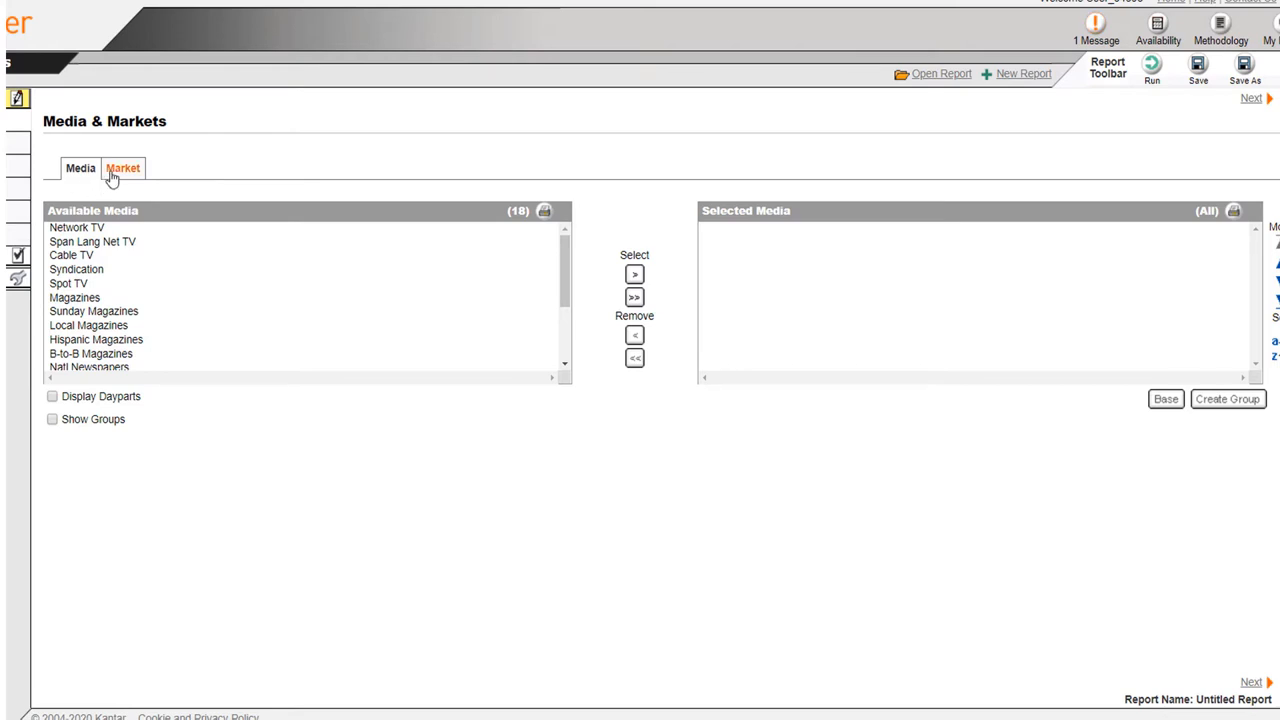
Step: Choose TOTAL US as the report's market
{"action": "left_click", "coordinate": [122, 168]}
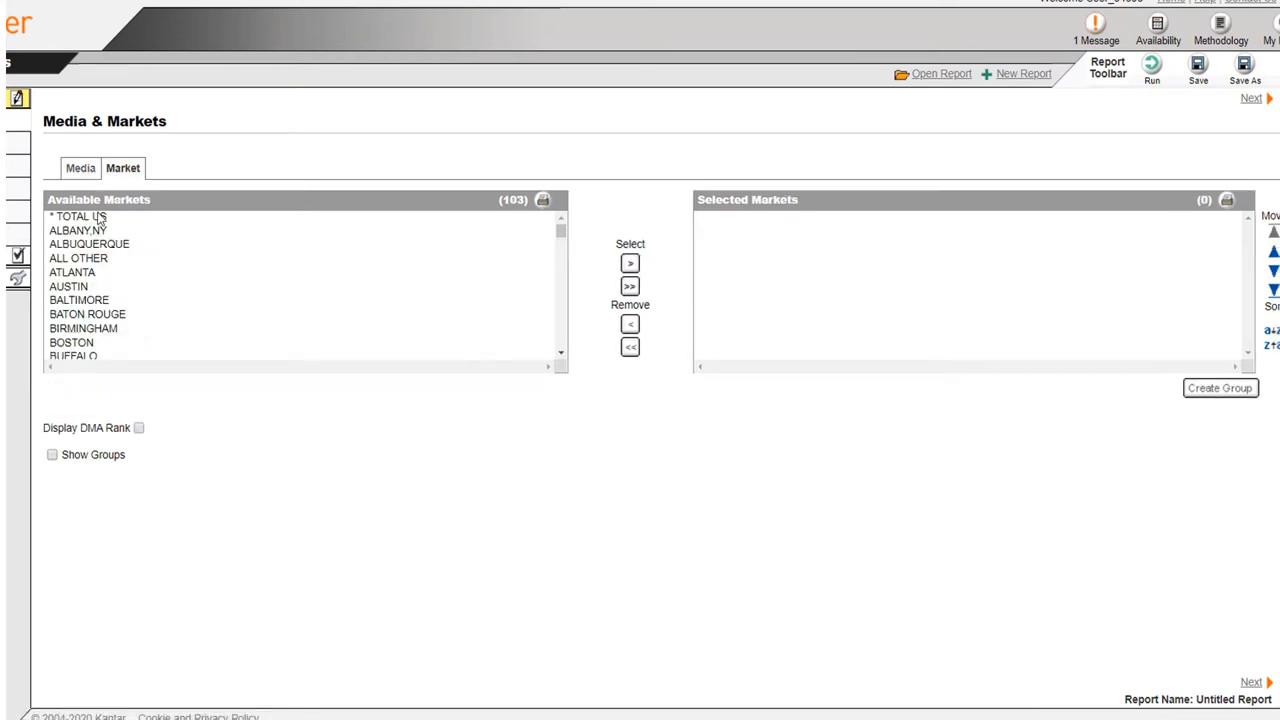
{"action": "left_click", "coordinate": [630, 262]}
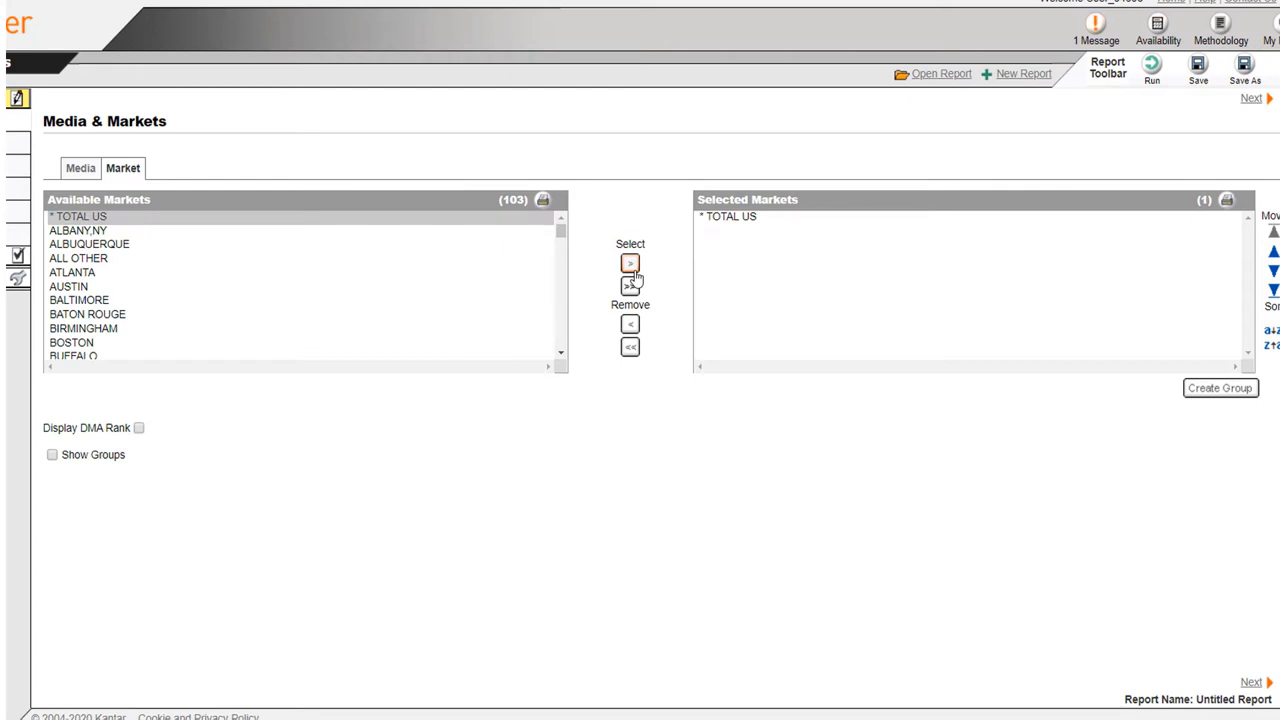
{"action": "left_click", "coordinate": [80, 168]}
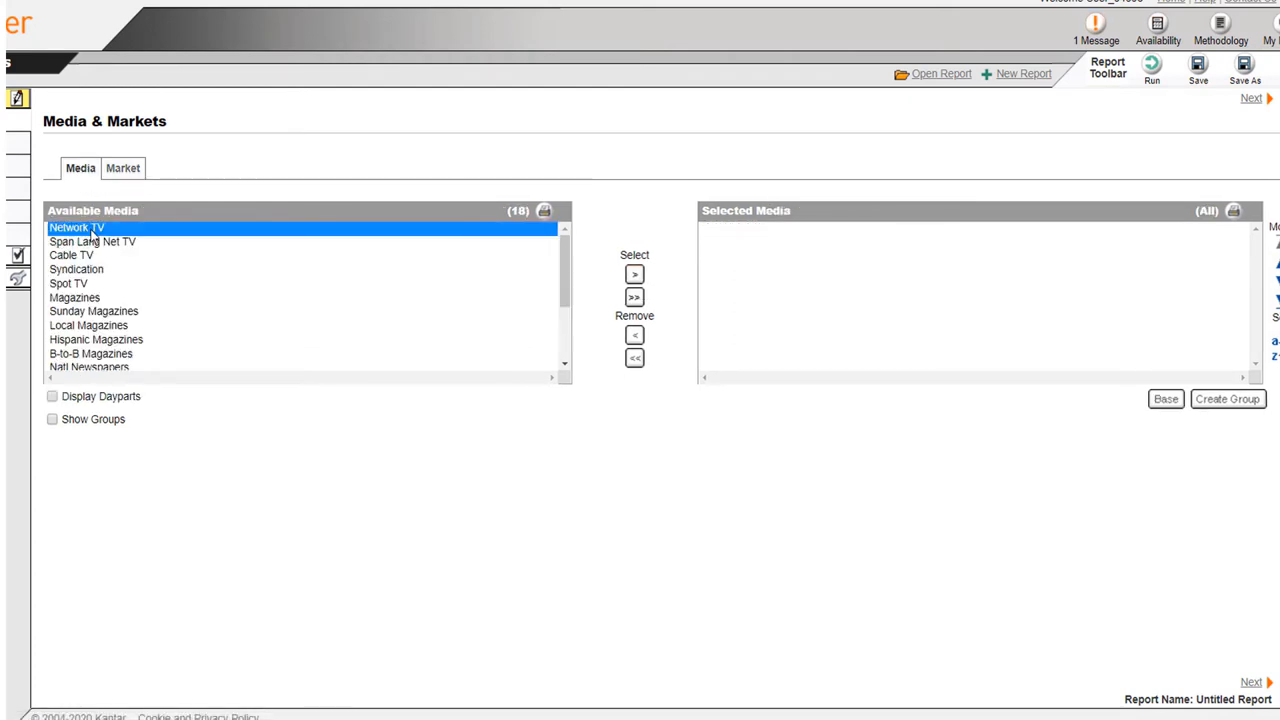
Step: Add Network TV, Cable TV, Magazines, B-to-B Magazines, Network Radio and Internet Display as media
{"action": "left_click", "coordinate": [634, 274]}
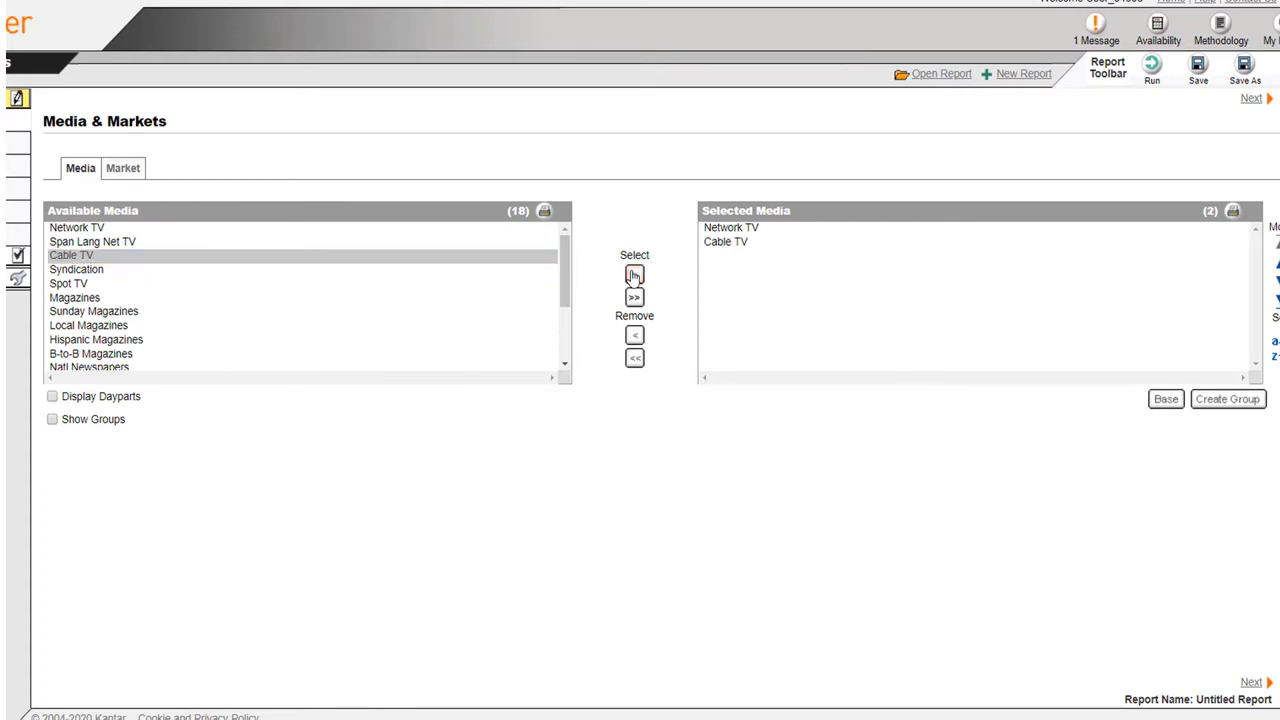
{"action": "left_click", "coordinate": [634, 274]}
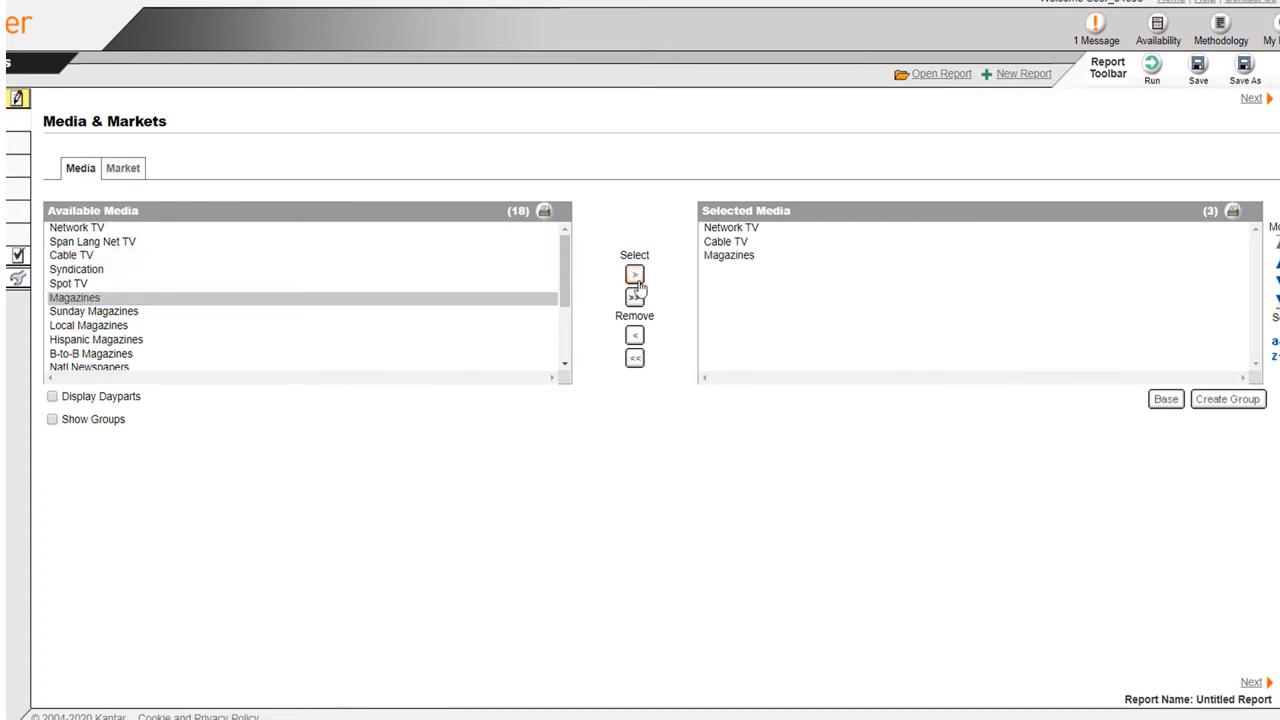
{"action": "left_click", "coordinate": [634, 272]}
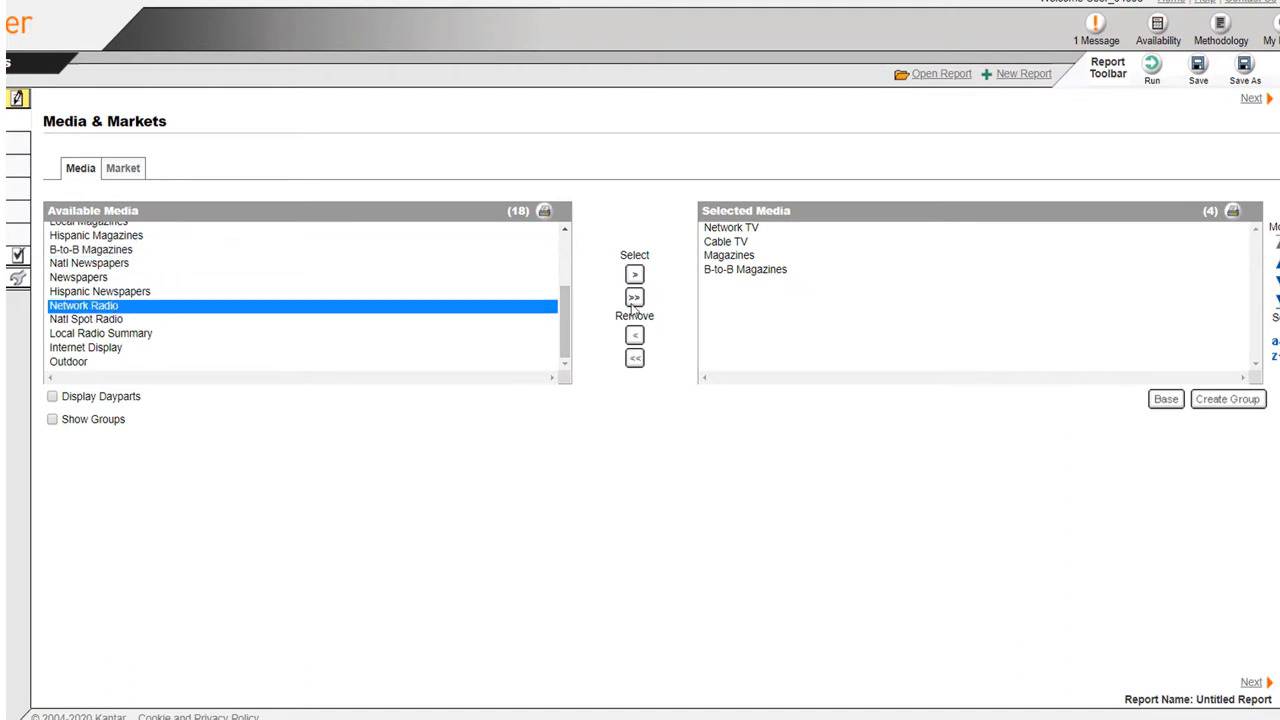
{"action": "left_click", "coordinate": [634, 274]}
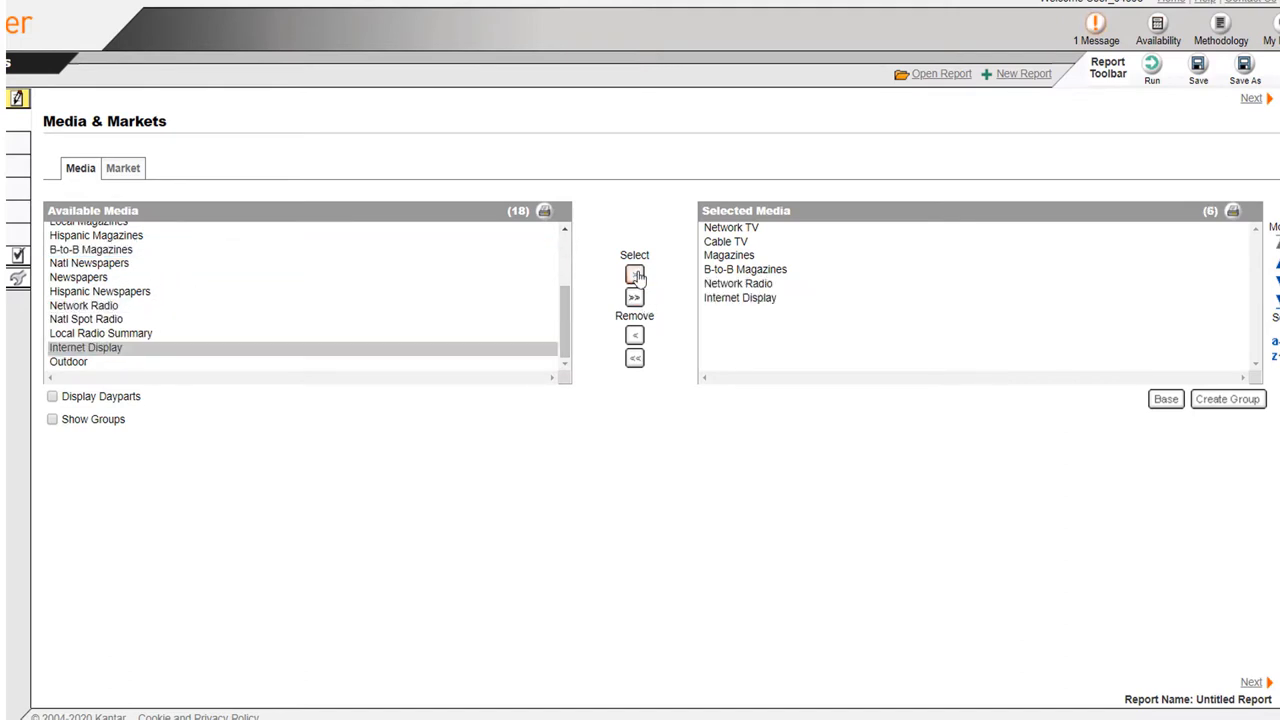
{"action": "left_click", "coordinate": [1252, 96]}
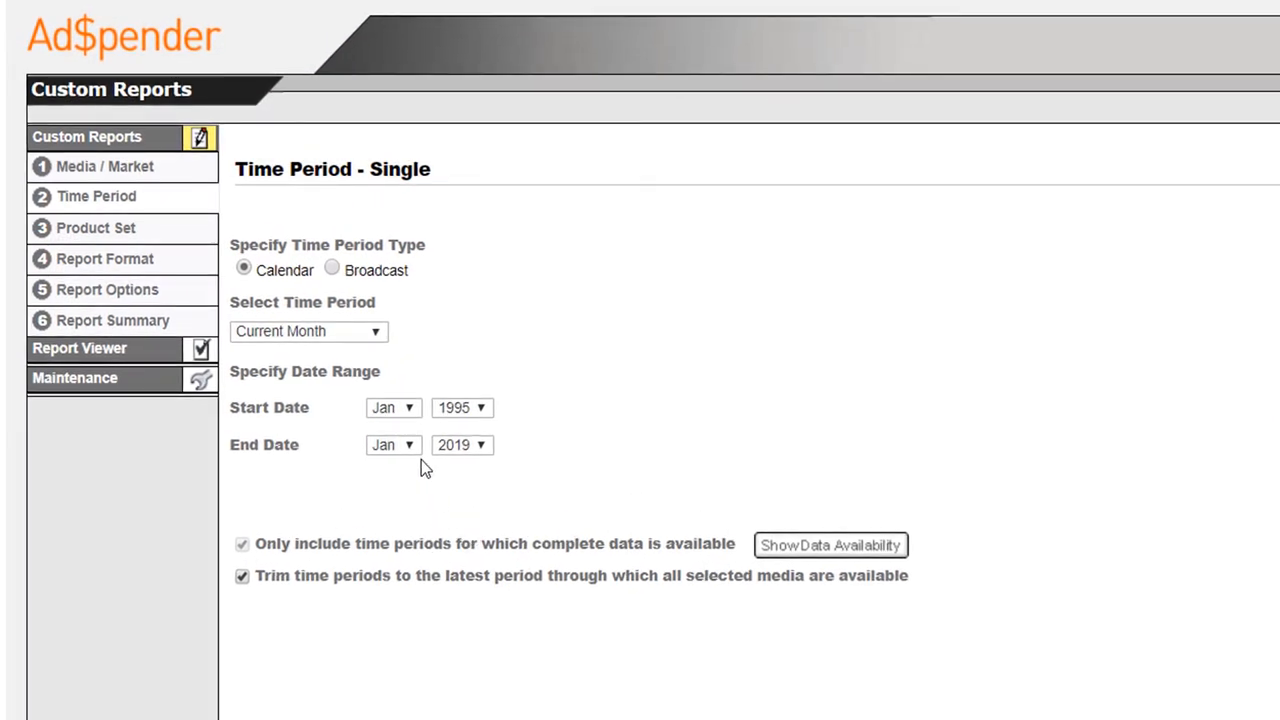
{"action": "mouse_move", "coordinate": [420, 420]}
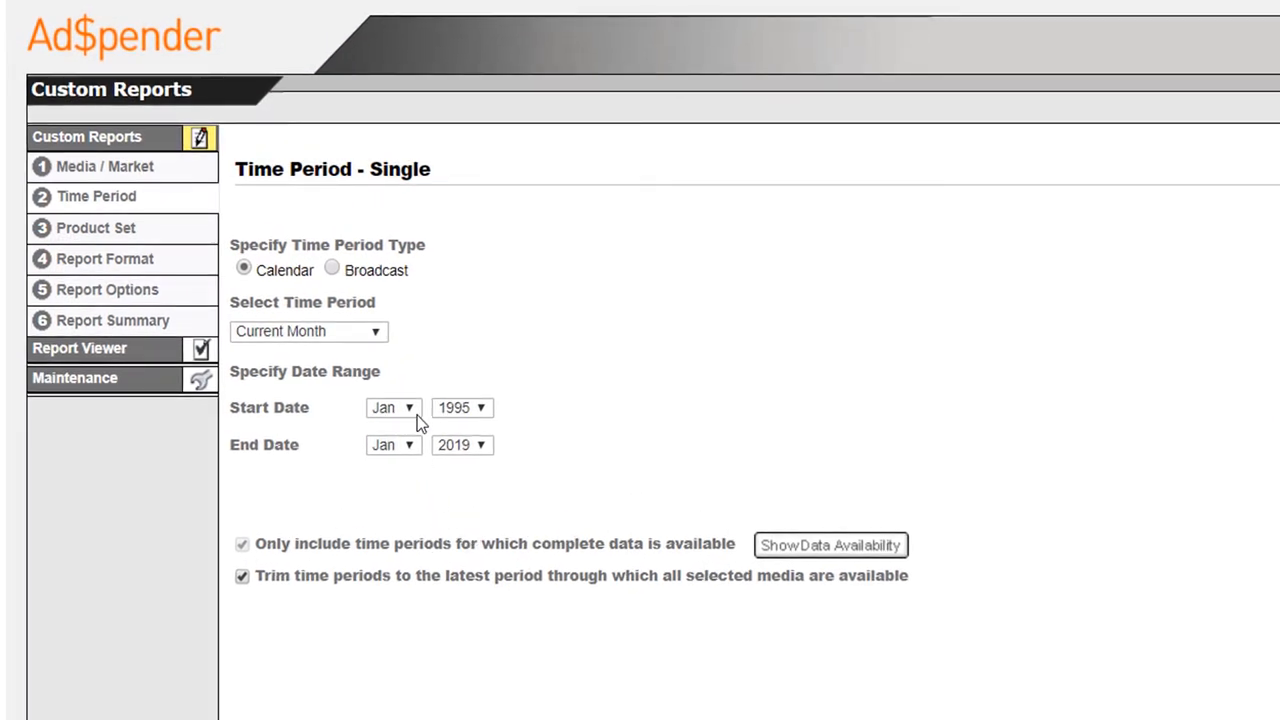
Step: Specify a custom time period running from December 2018 to December 2019
{"action": "left_click", "coordinate": [308, 332]}
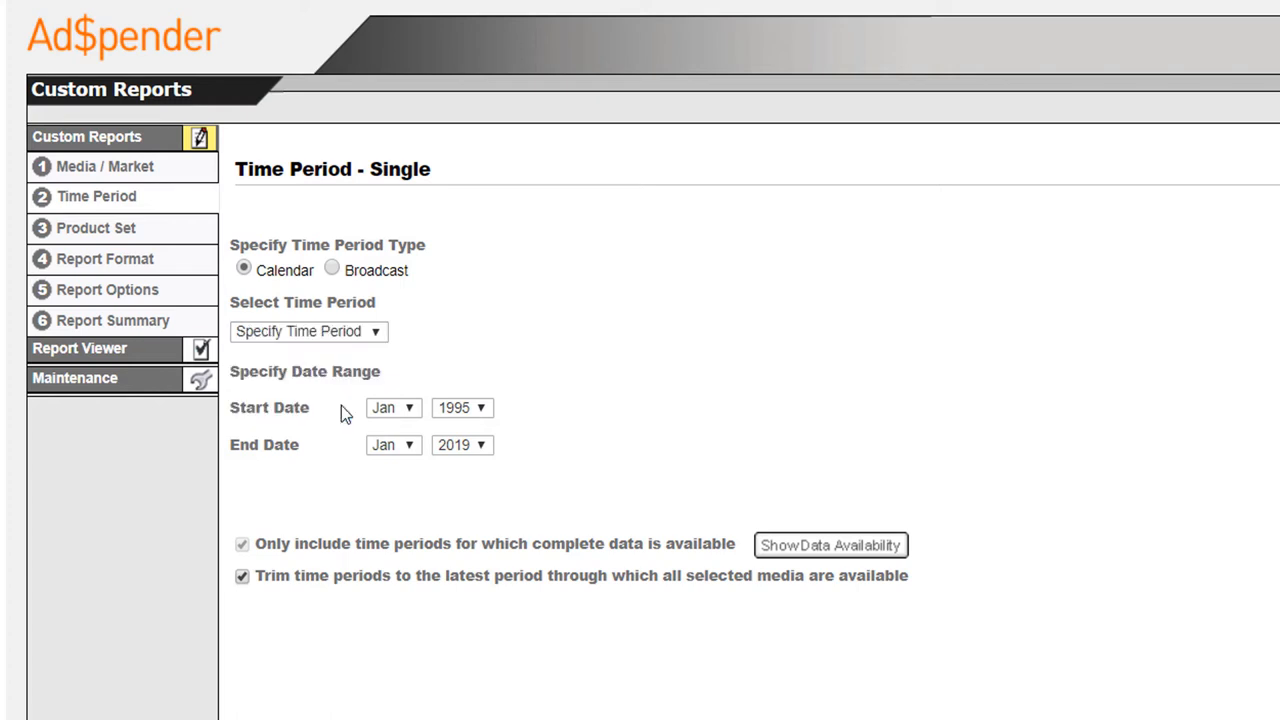
{"action": "left_click", "coordinate": [392, 444]}
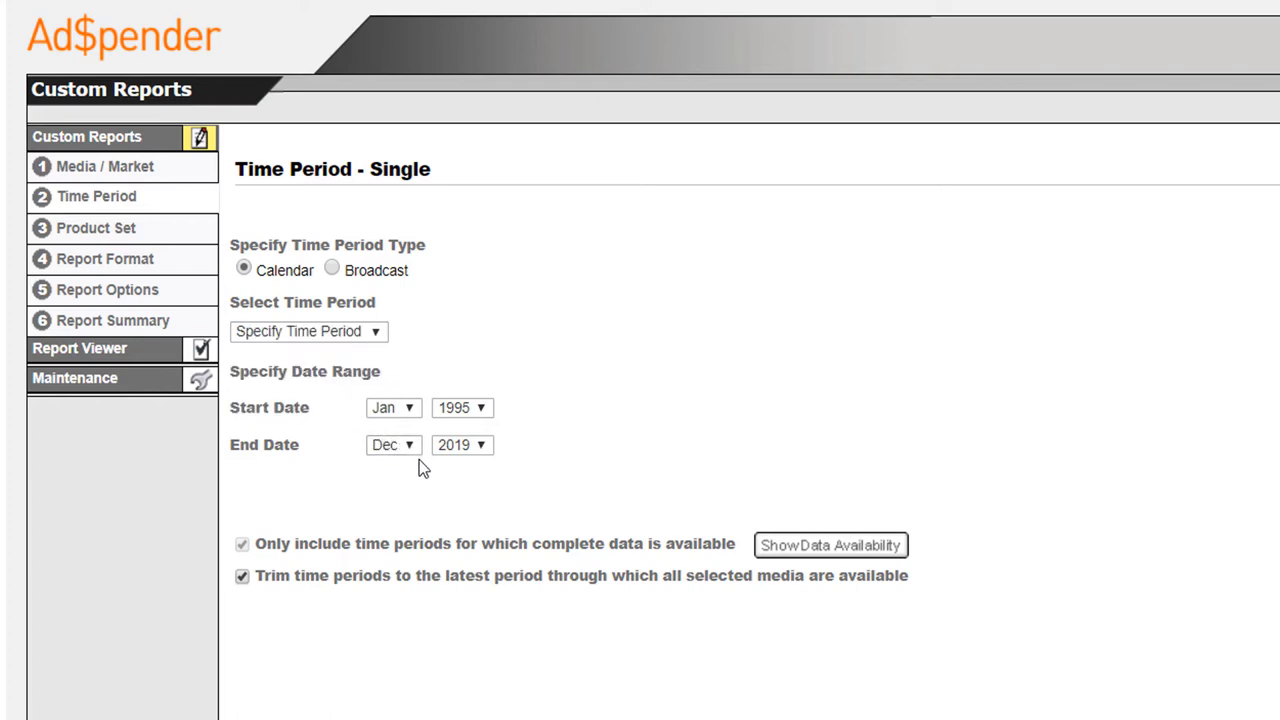
{"action": "left_click", "coordinate": [460, 408]}
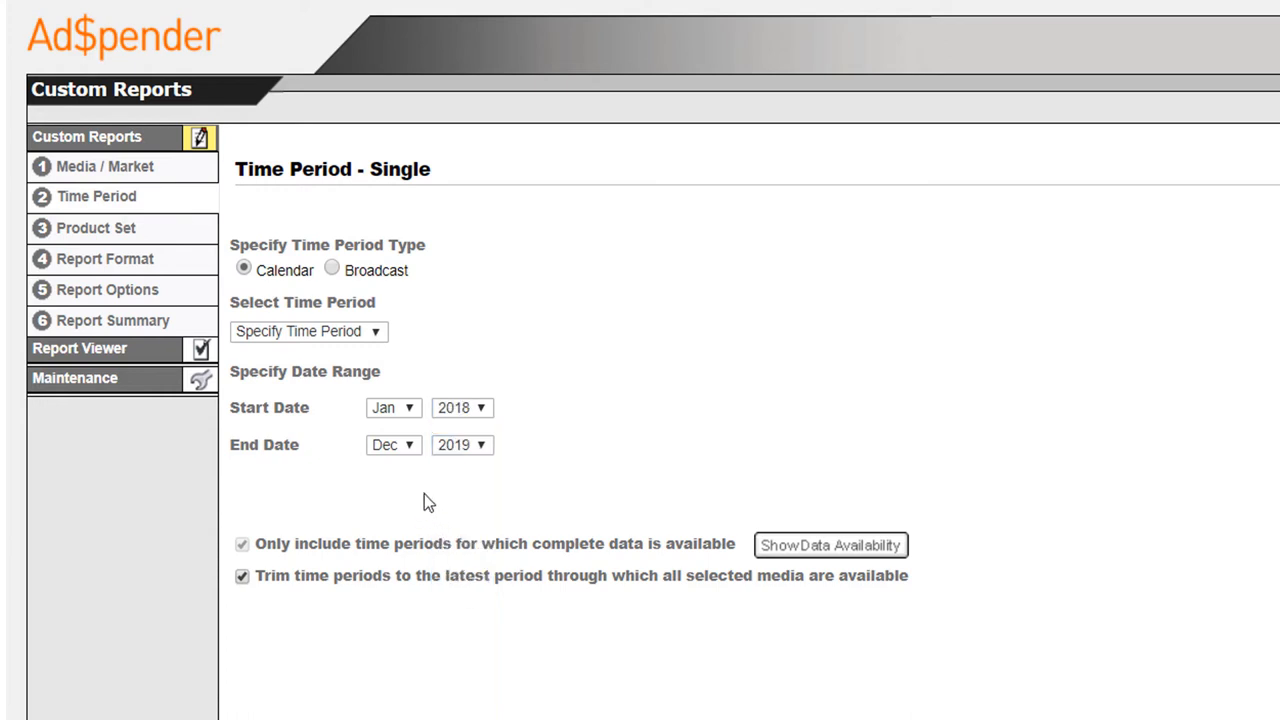
{"action": "left_click", "coordinate": [392, 408]}
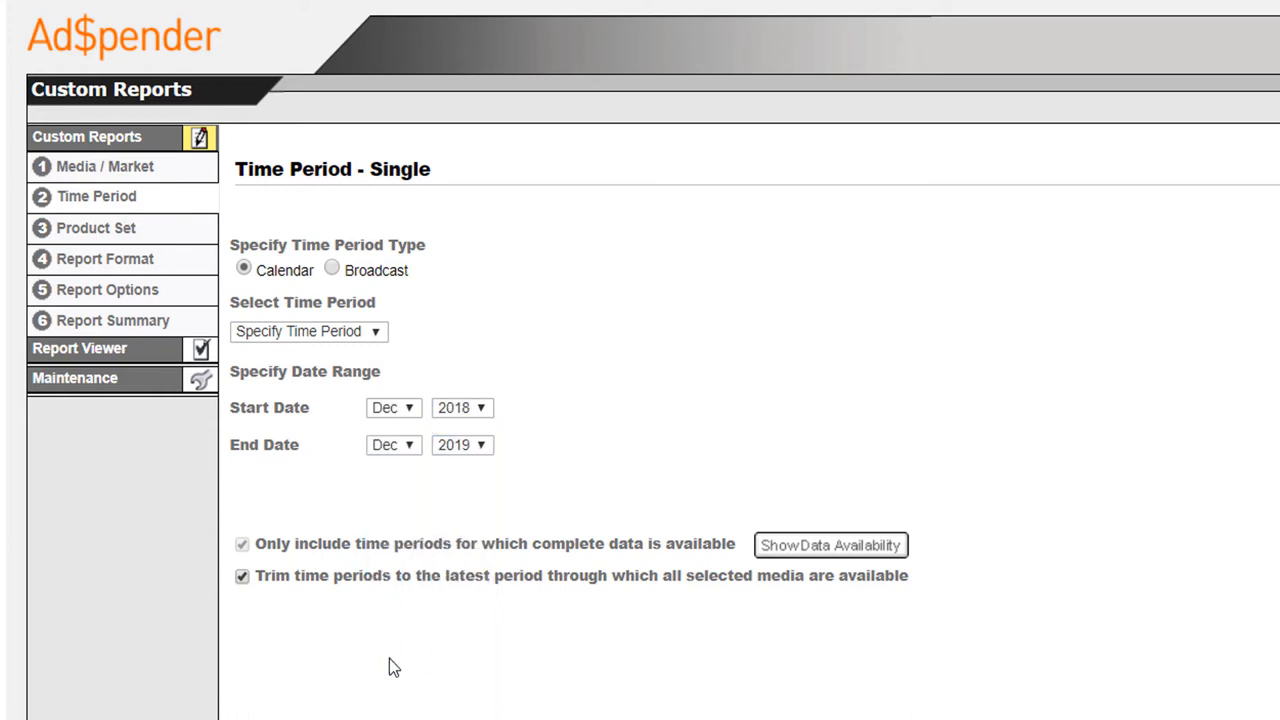
{"action": "mouse_move", "coordinate": [420, 530]}
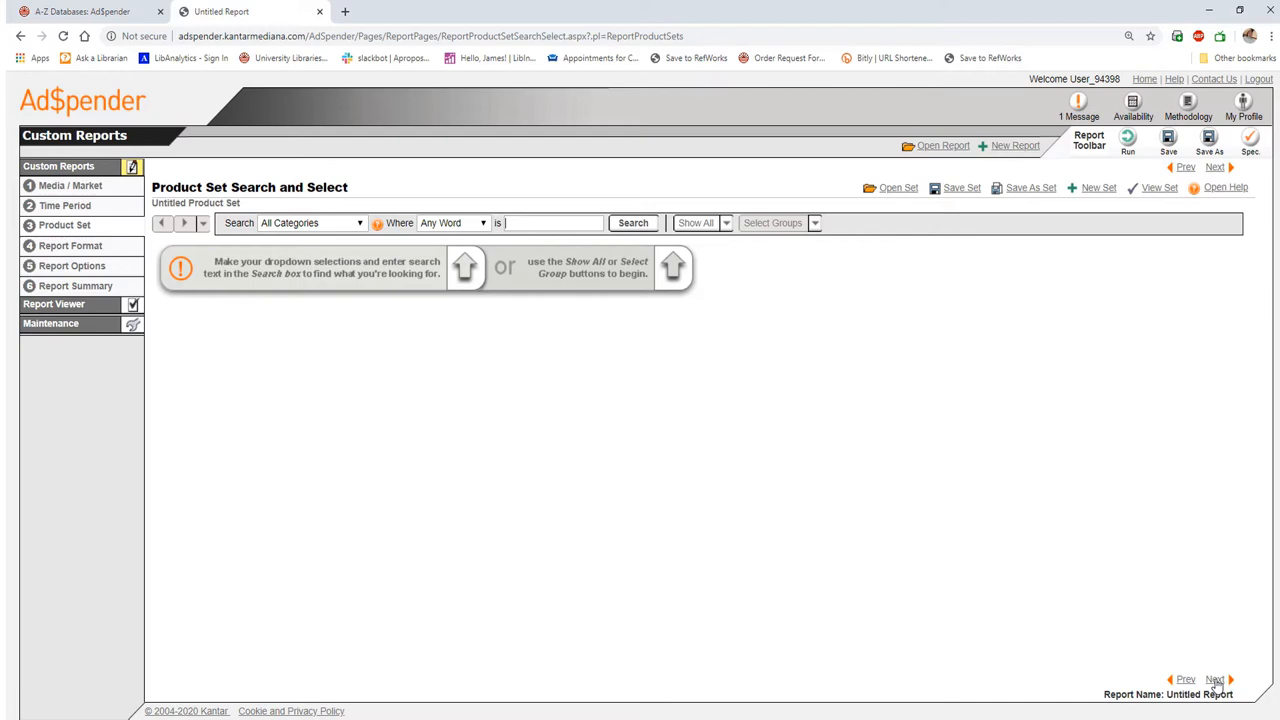
Step: Search brands for 'Pizza Hut' and add Pizza Hut to the selected brands
{"action": "left_click", "coordinate": [312, 222]}
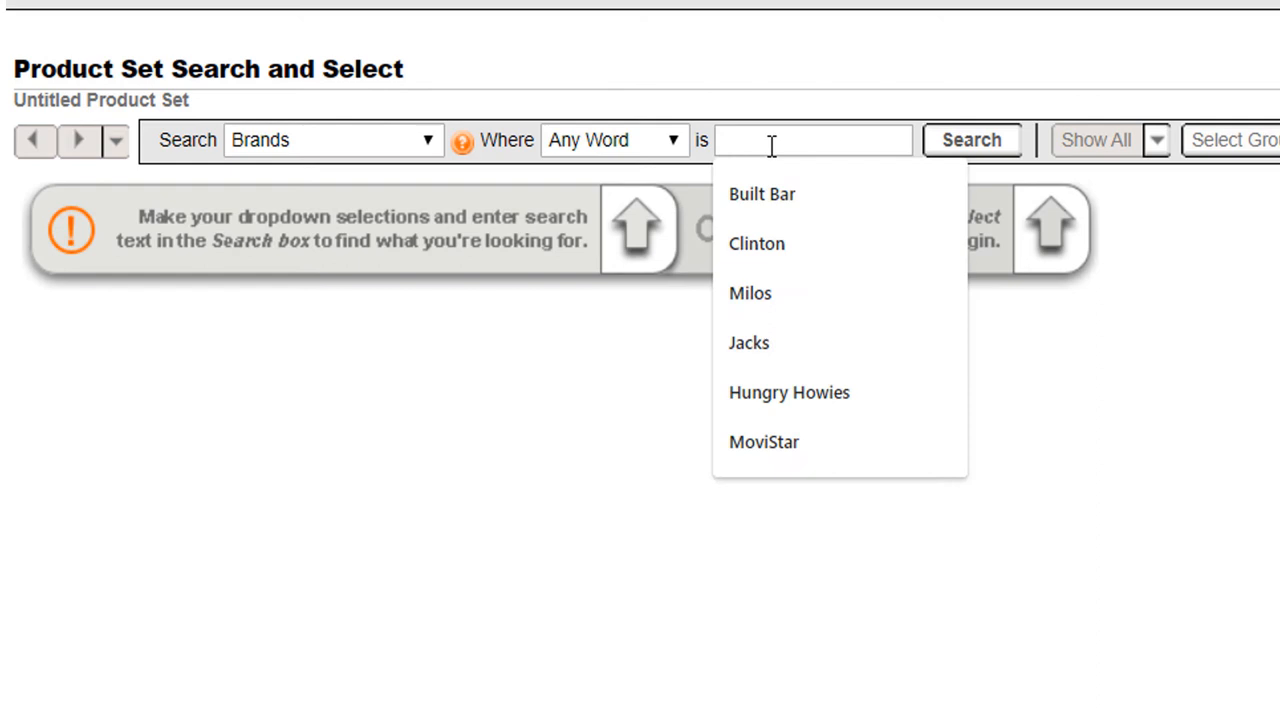
{"action": "type", "text": "Pizza Hut"}
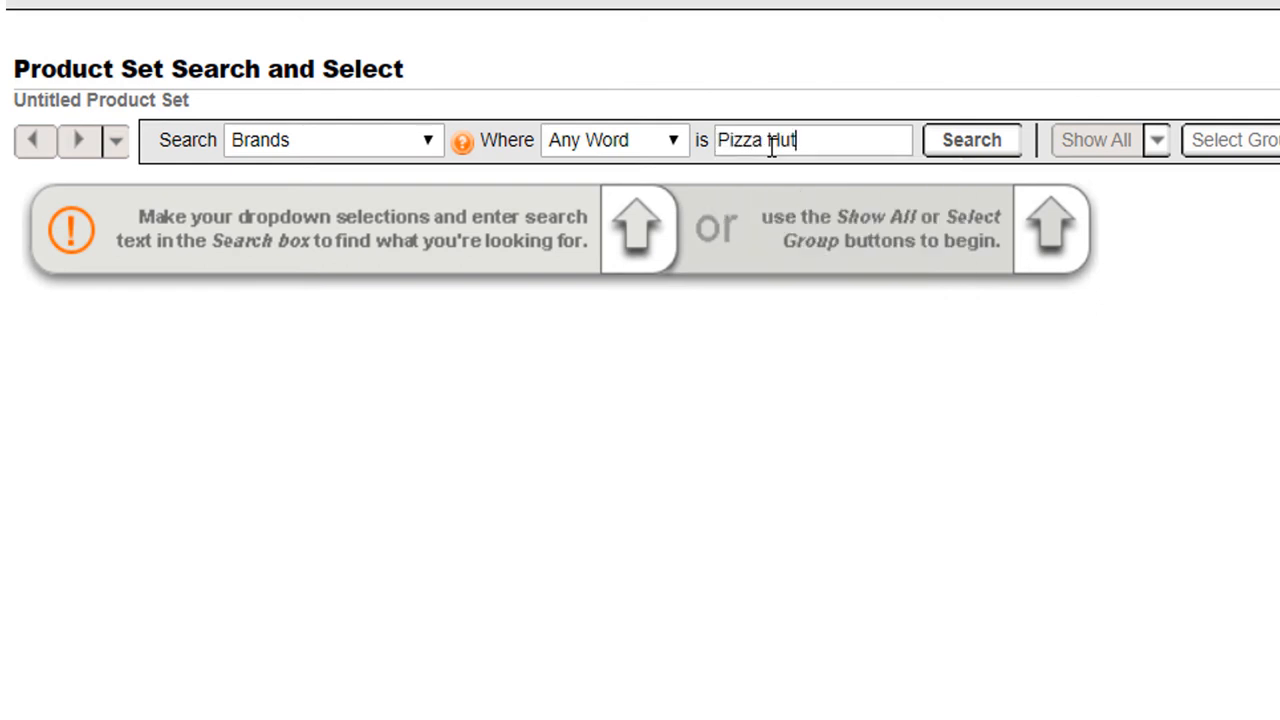
{"action": "left_click", "coordinate": [970, 140]}
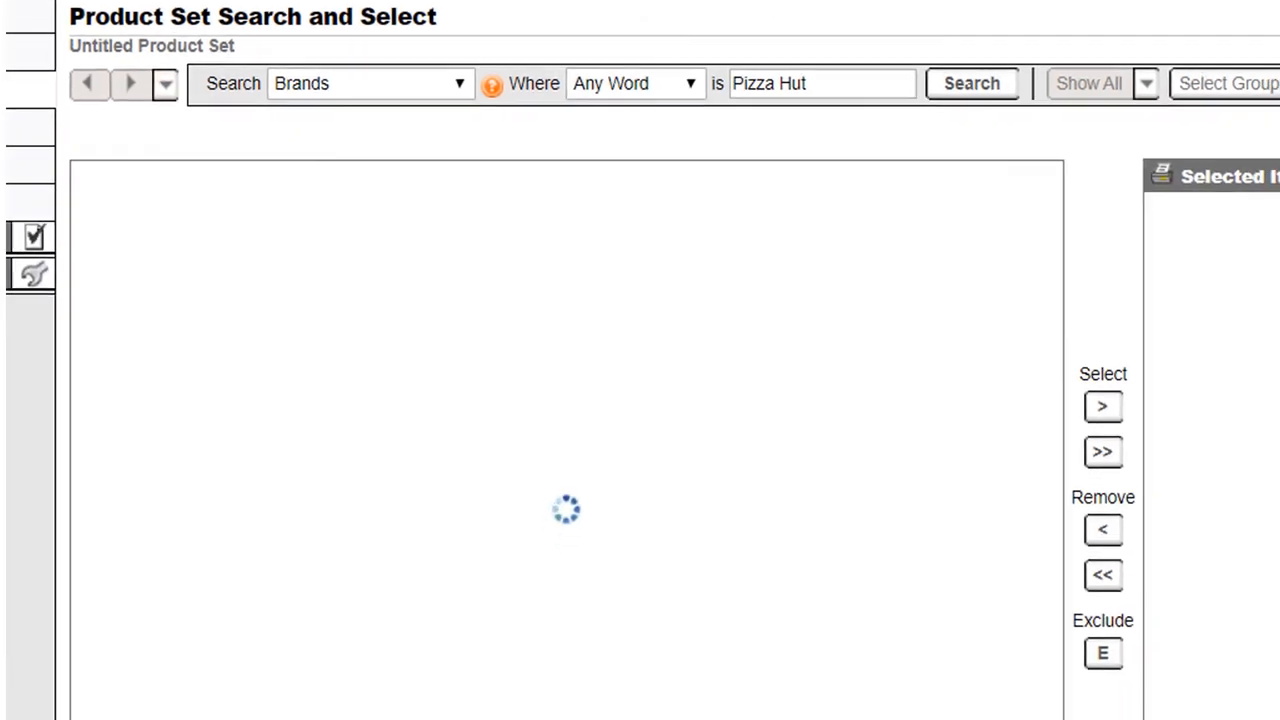
{"action": "left_click", "coordinate": [970, 84]}
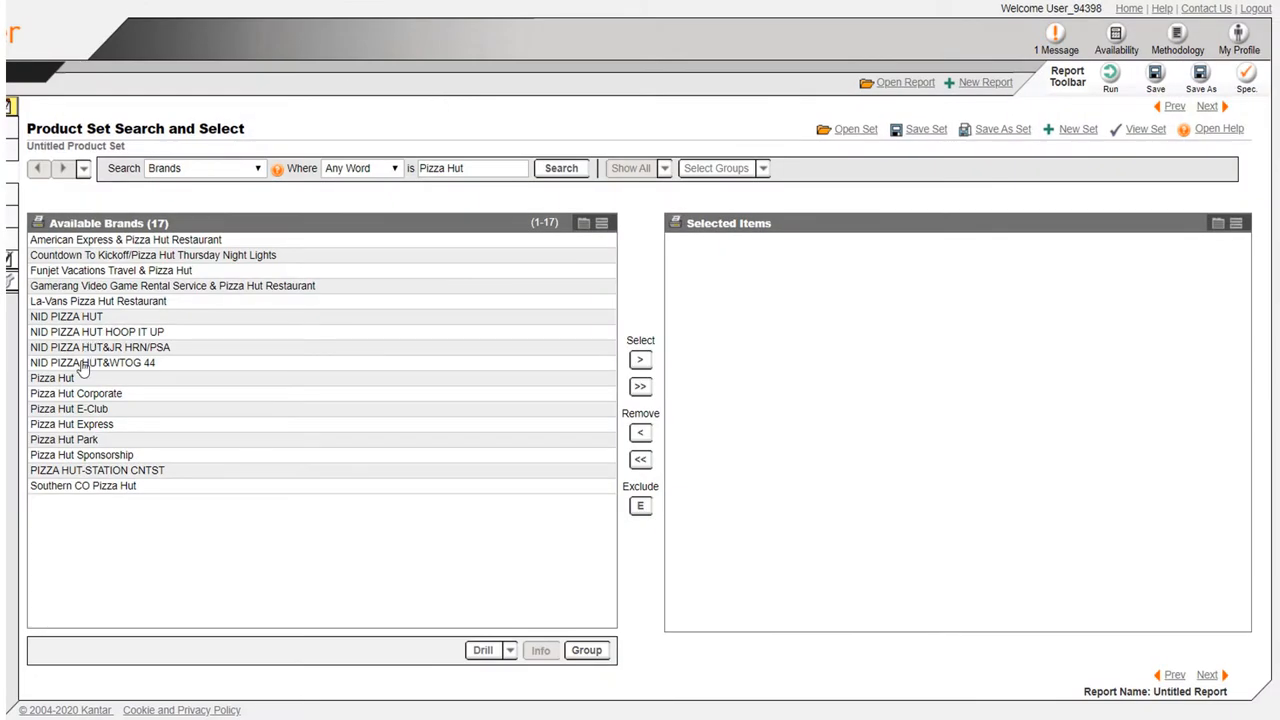
{"action": "left_click", "coordinate": [52, 378]}
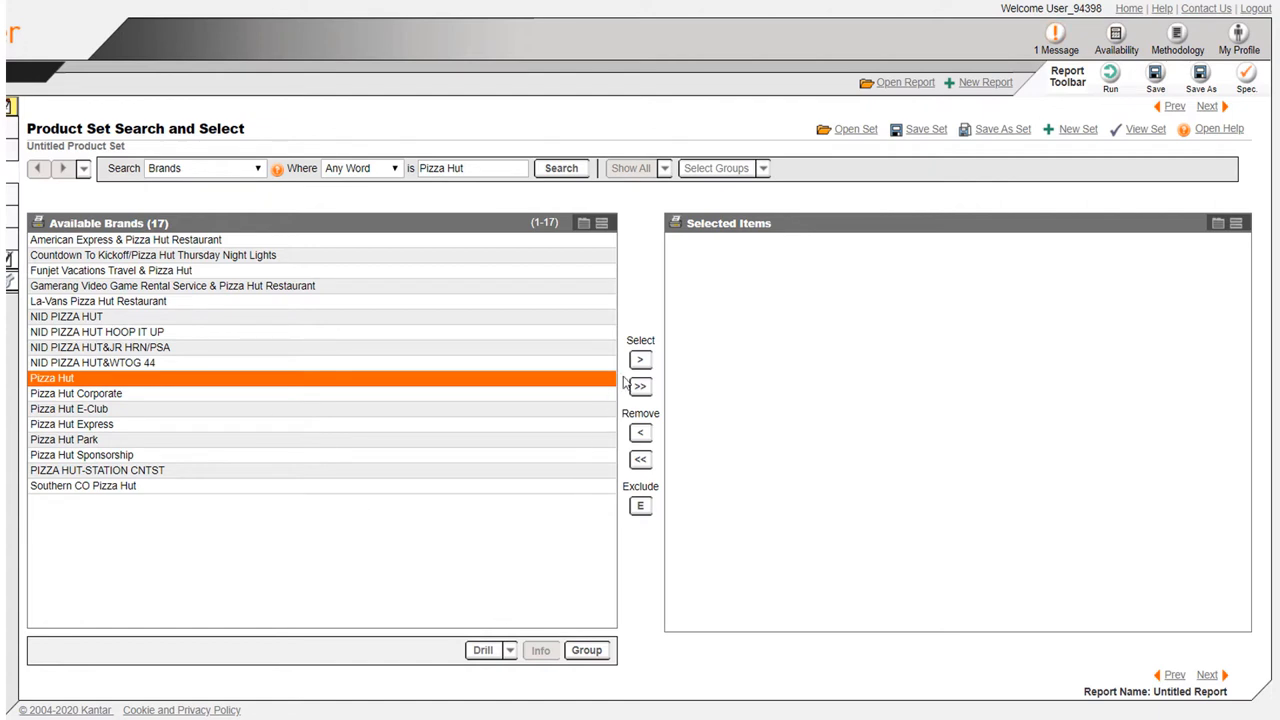
{"action": "left_click", "coordinate": [640, 360]}
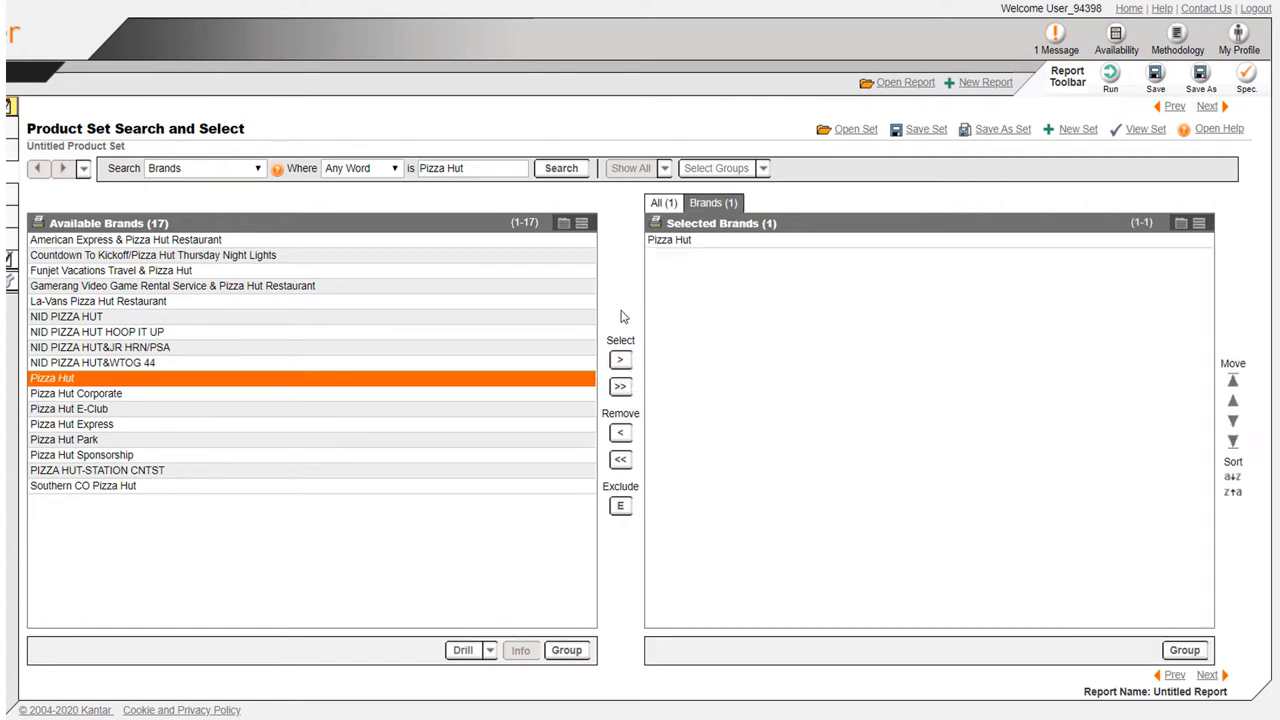
{"action": "mouse_move", "coordinate": [616, 300]}
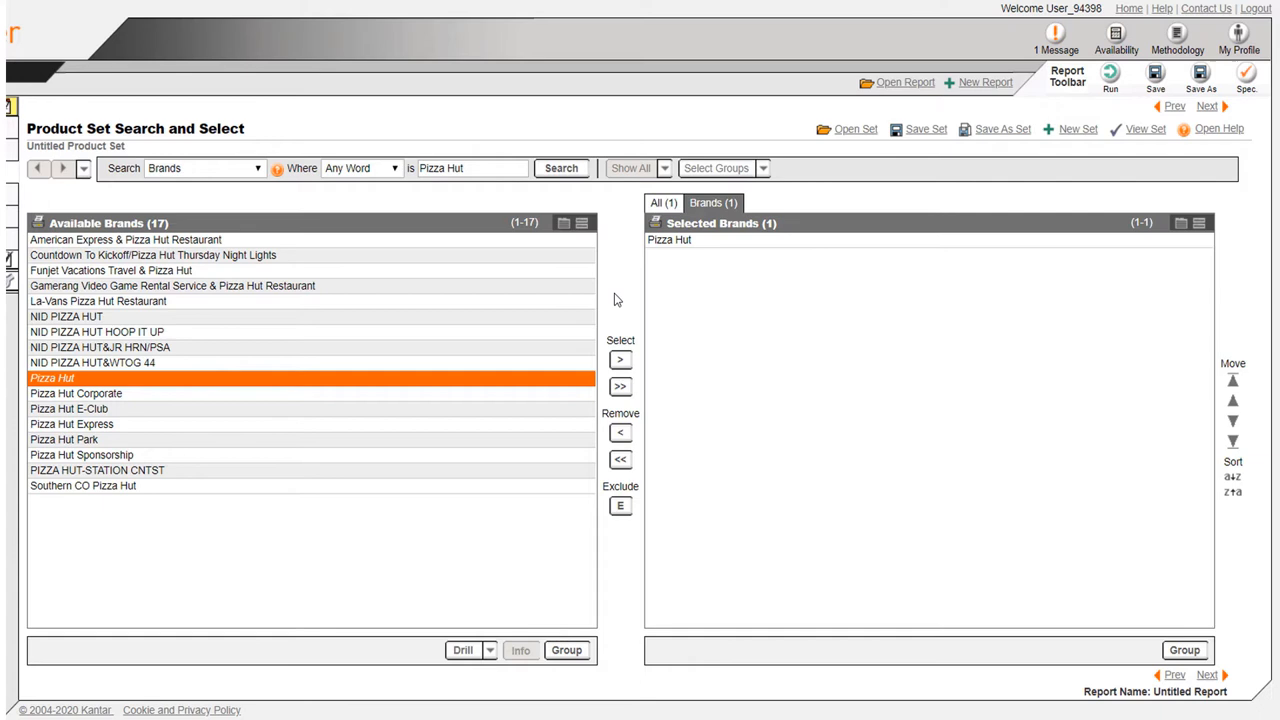
Step: Search brands for 'Dominos' and add Dominos to the selected brands
{"action": "type", "text": "Dominos"}
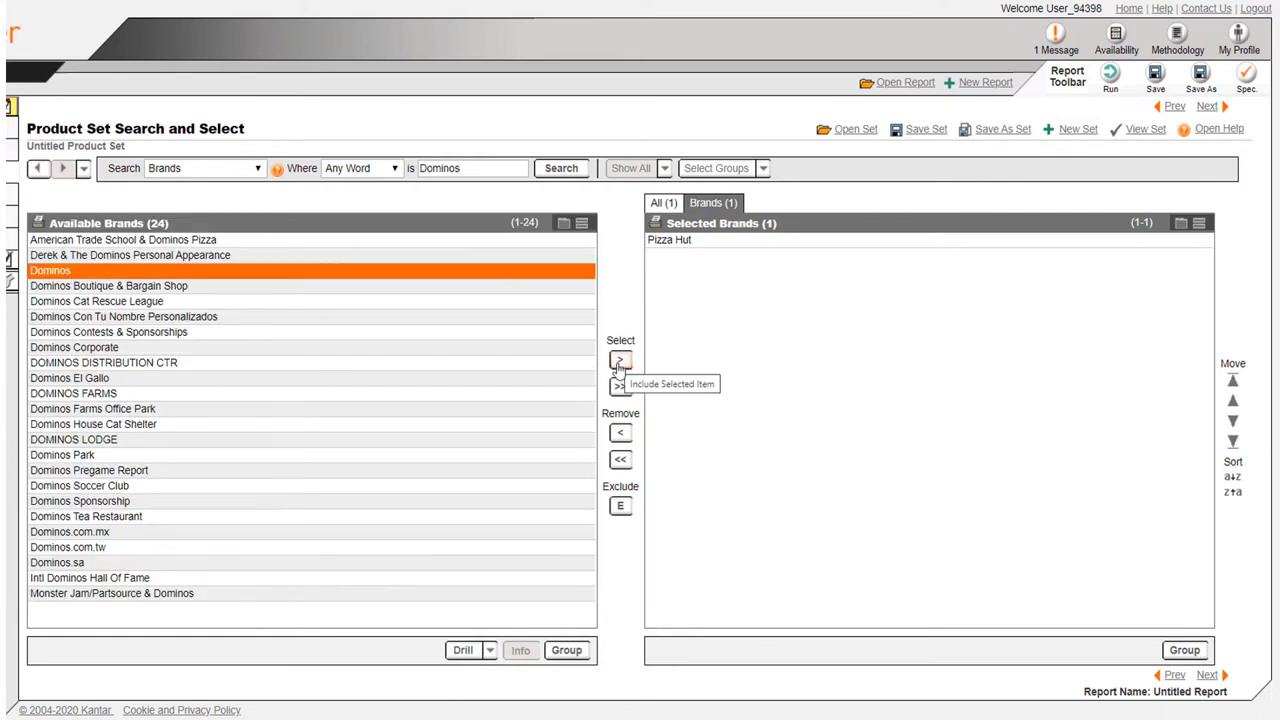
{"action": "left_click", "coordinate": [620, 360]}
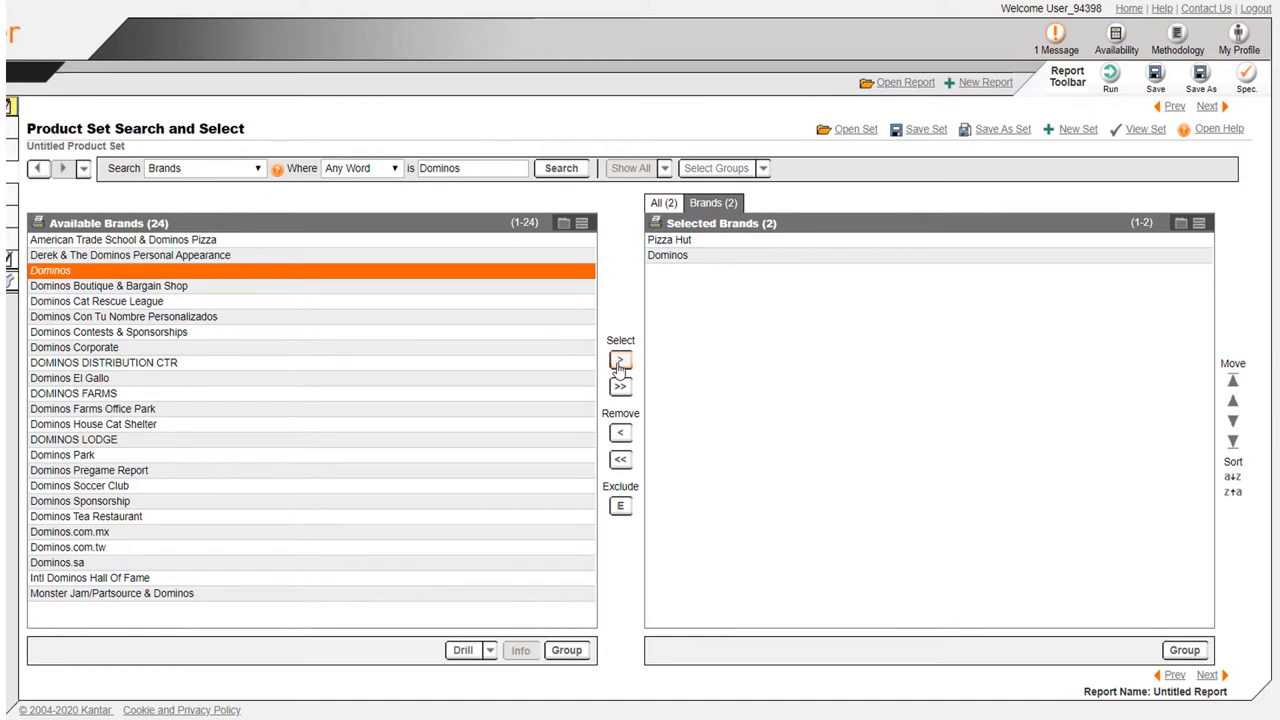
{"action": "mouse_move", "coordinate": [700, 668]}
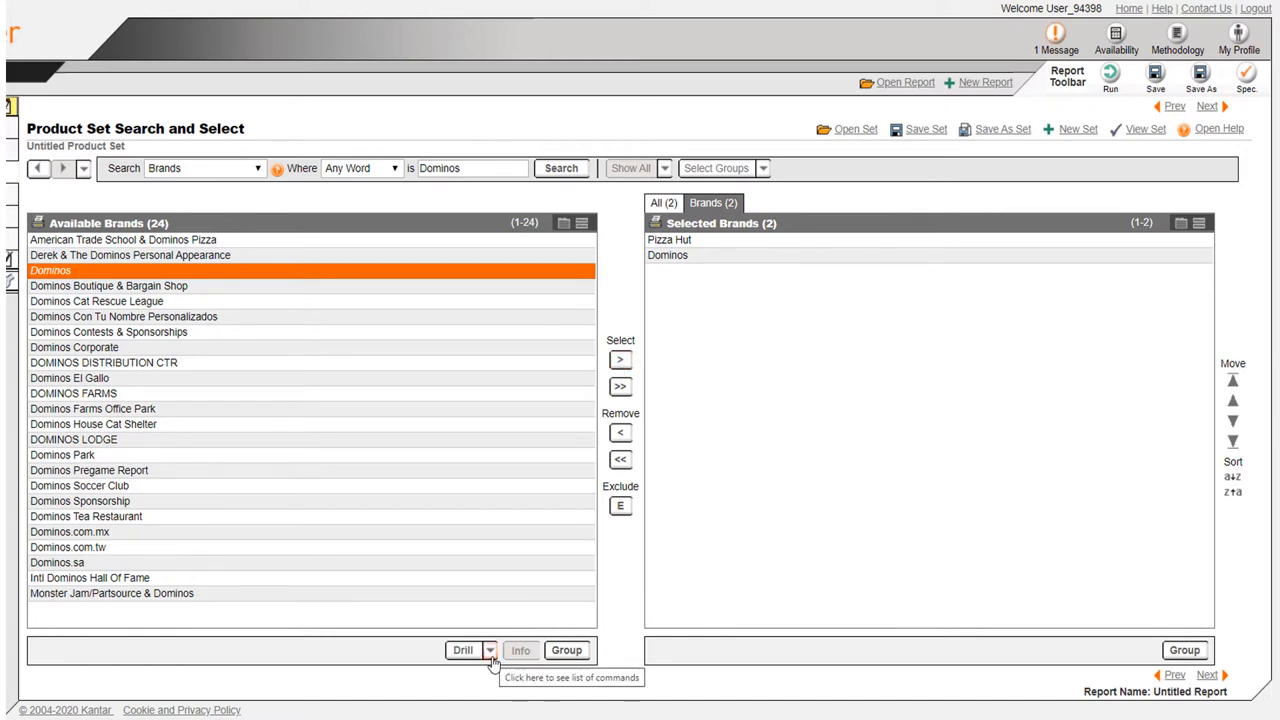
Step: Drill to the G322 Pizza Restaurants & Delivery Services category and list all its brands
{"action": "left_click", "coordinate": [488, 650]}
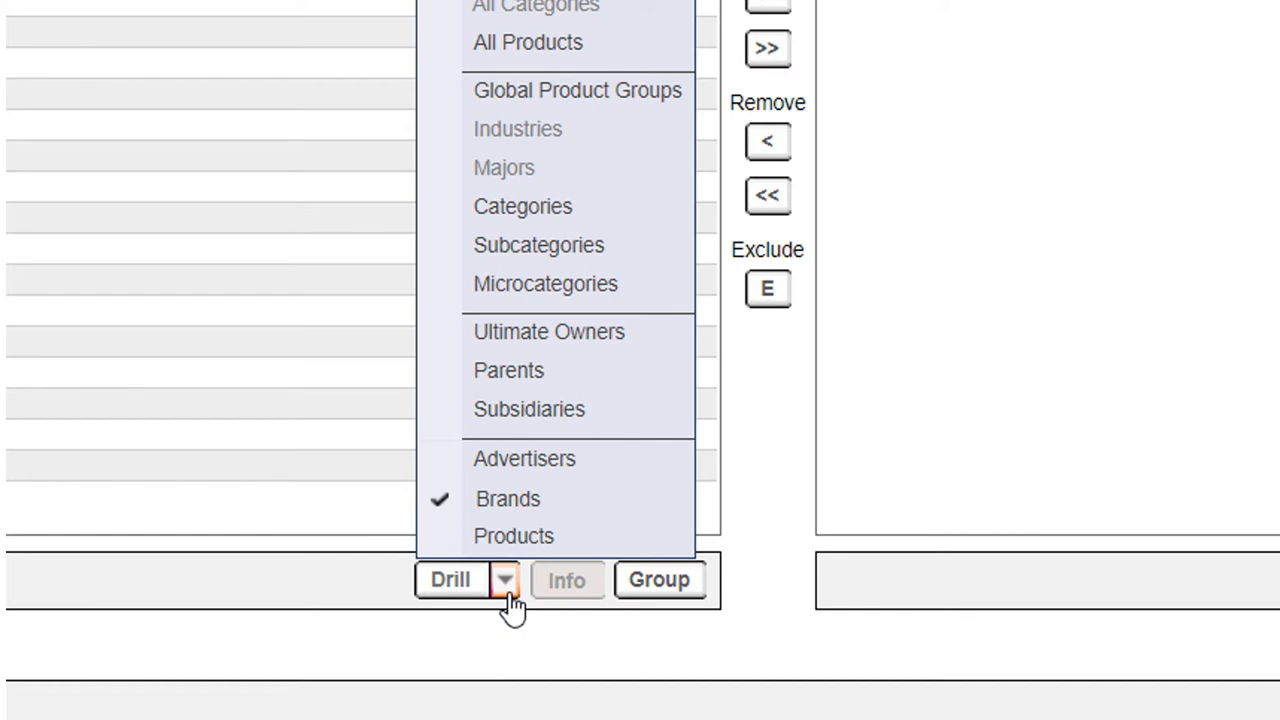
{"action": "mouse_move", "coordinate": [544, 284]}
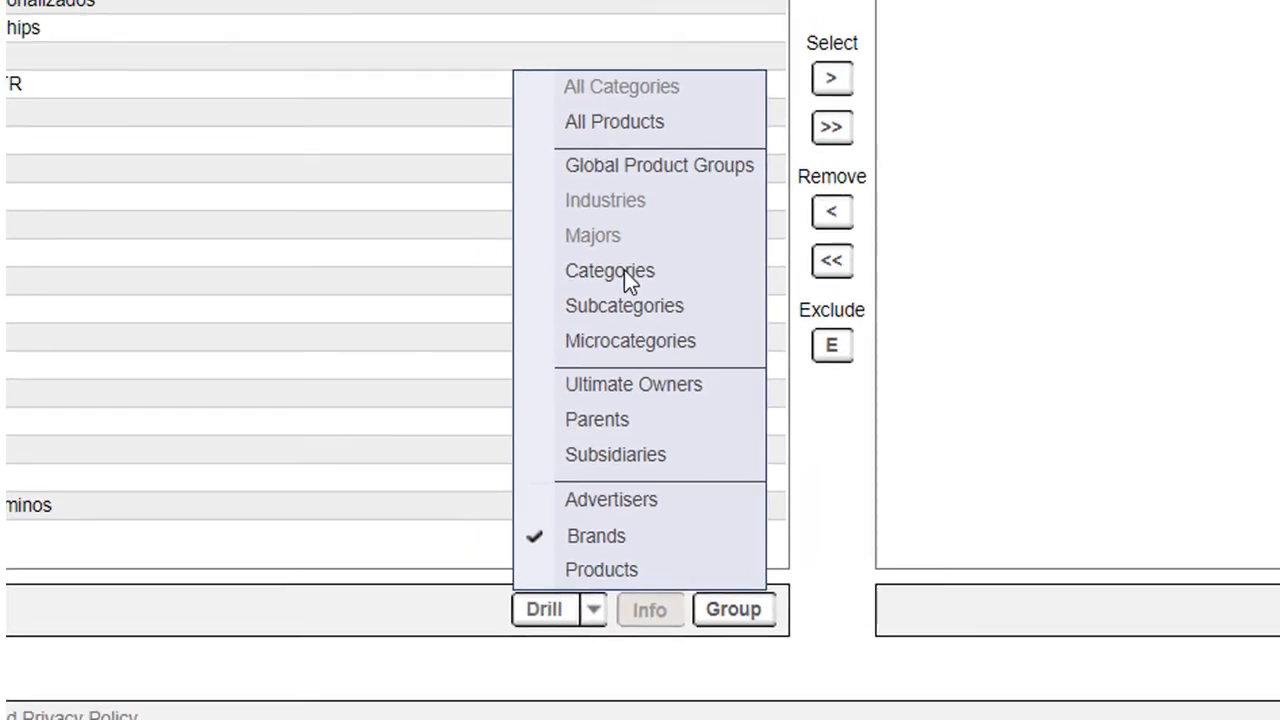
{"action": "left_click", "coordinate": [608, 270]}
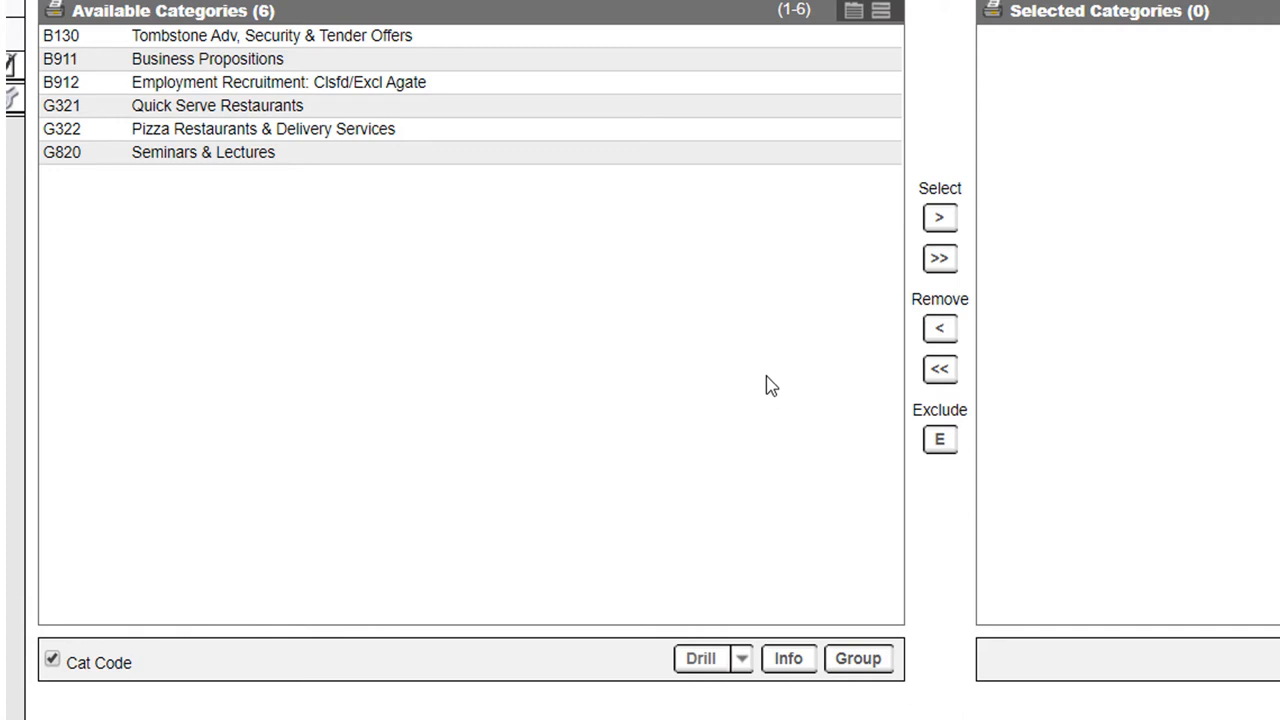
{"action": "left_click", "coordinate": [264, 128]}
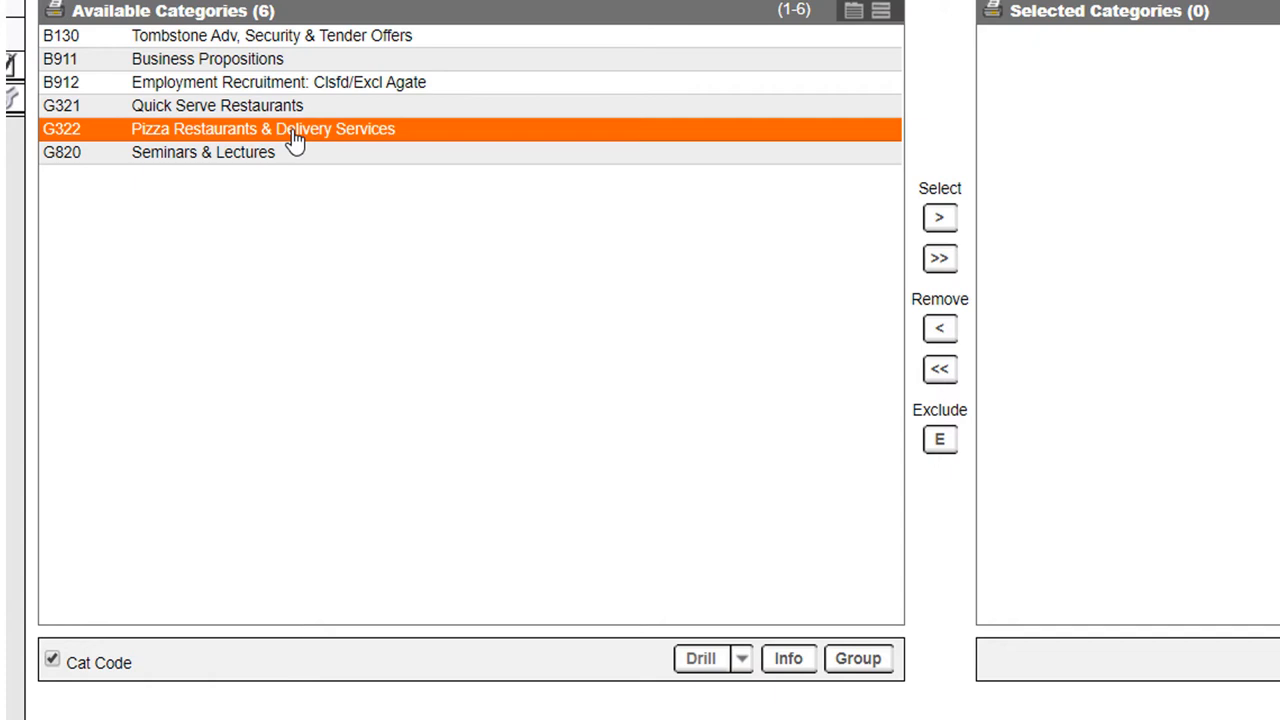
{"action": "left_click", "coordinate": [740, 658]}
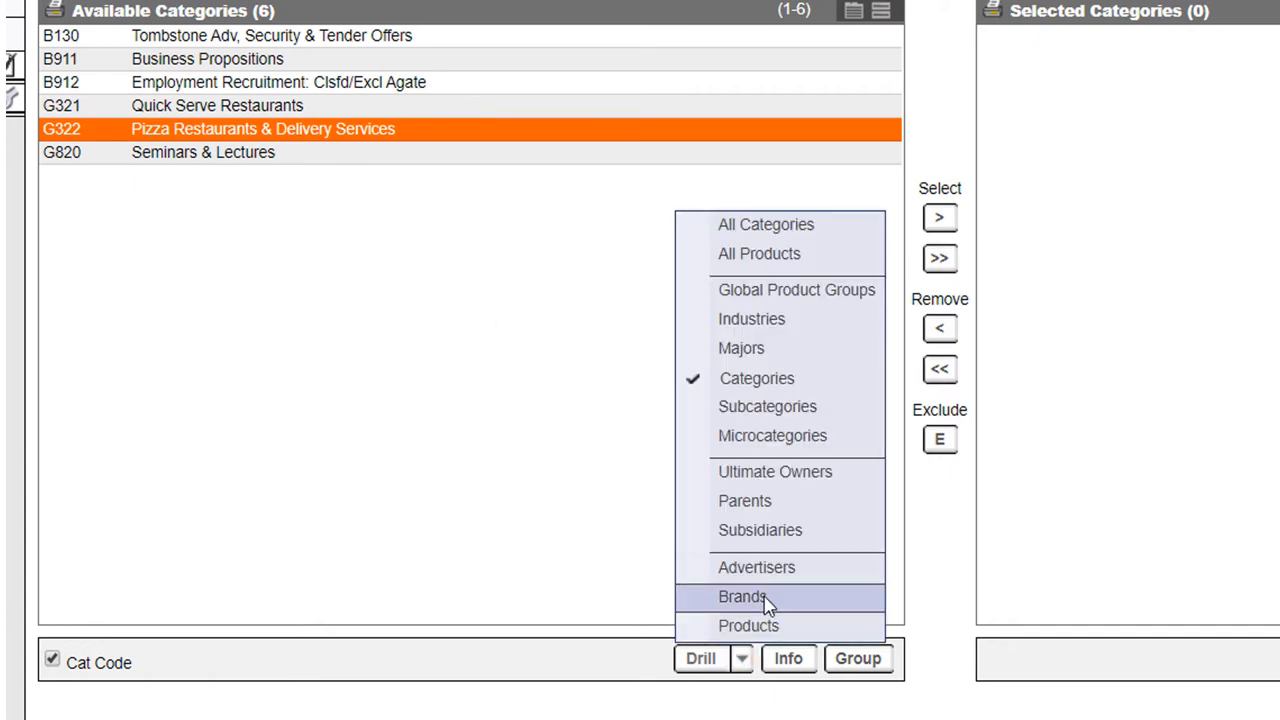
{"action": "left_click", "coordinate": [742, 596]}
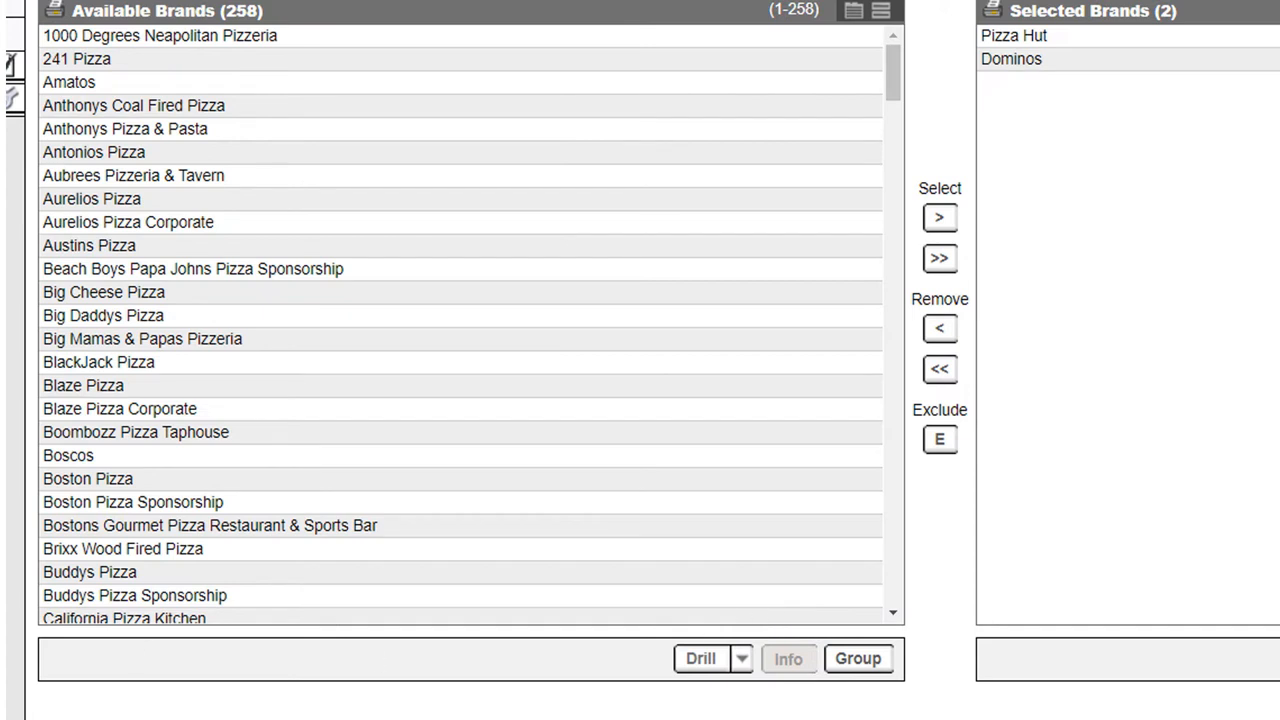
{"action": "mouse_move", "coordinate": [178, 516]}
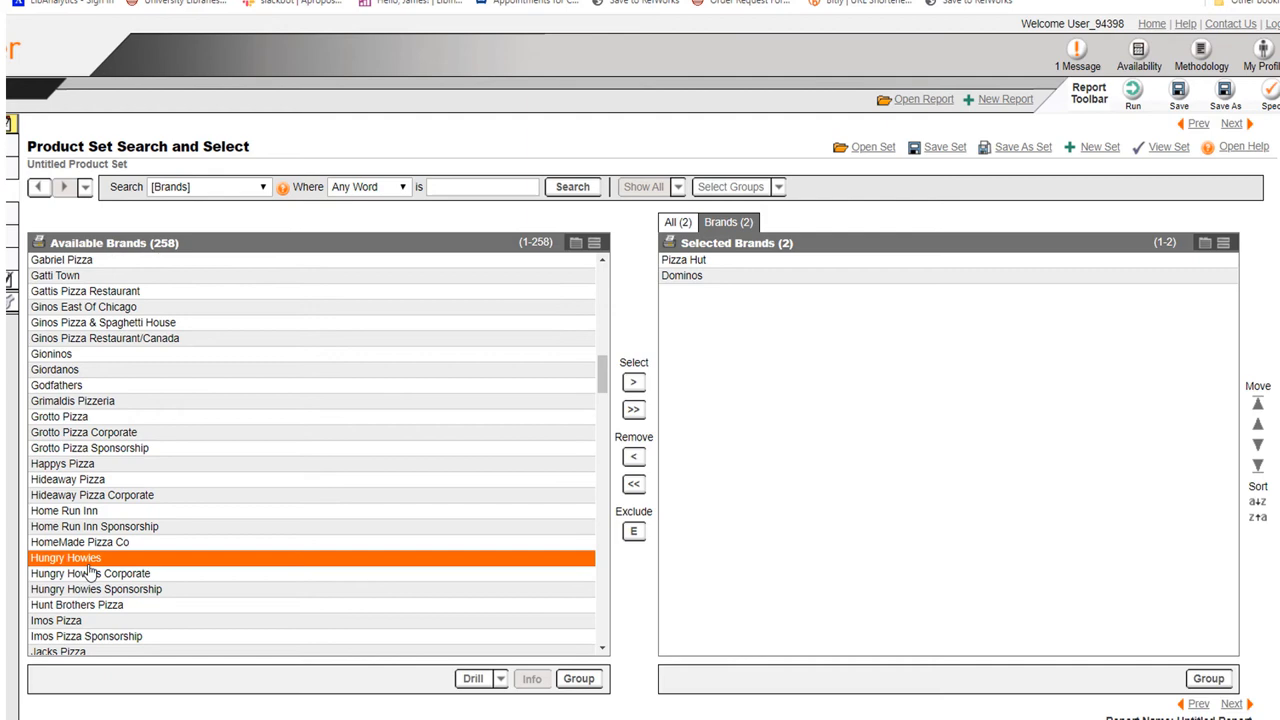
Step: Add Hungry Howies, Little Caesars and one more pizza brand to the selection
{"action": "left_click", "coordinate": [632, 382]}
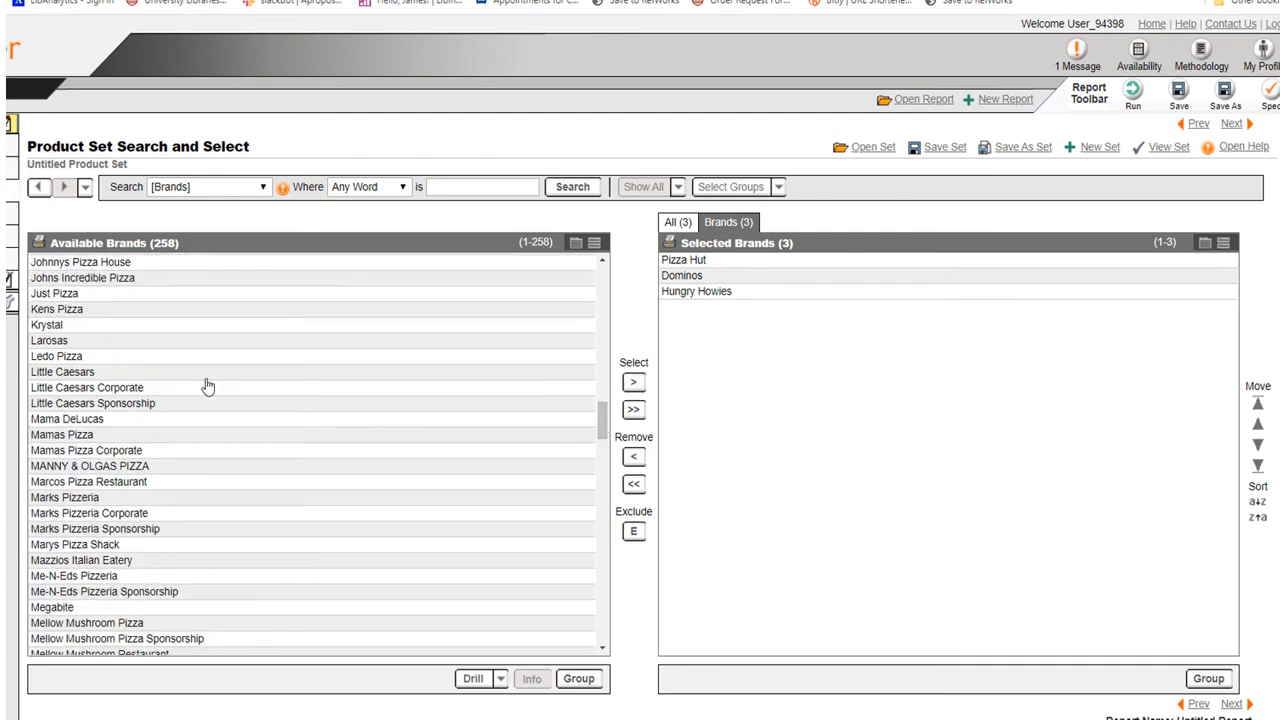
{"action": "left_click", "coordinate": [632, 382]}
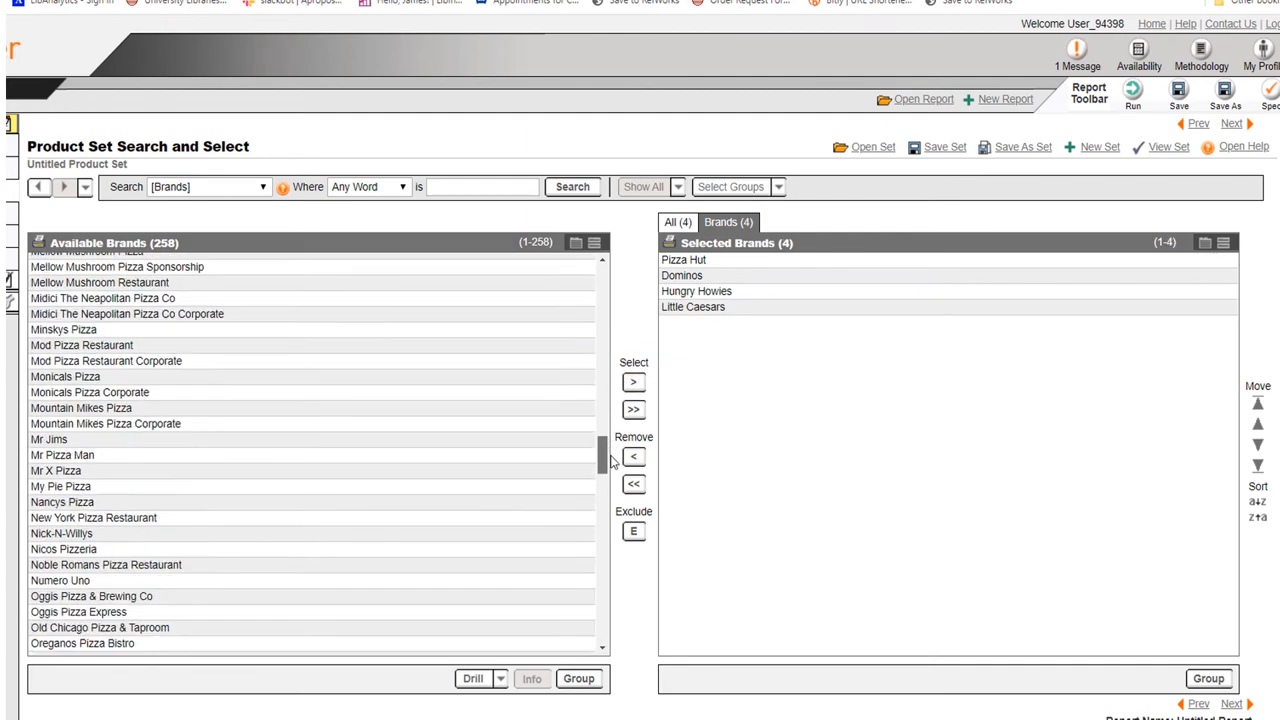
{"action": "left_click", "coordinate": [632, 382]}
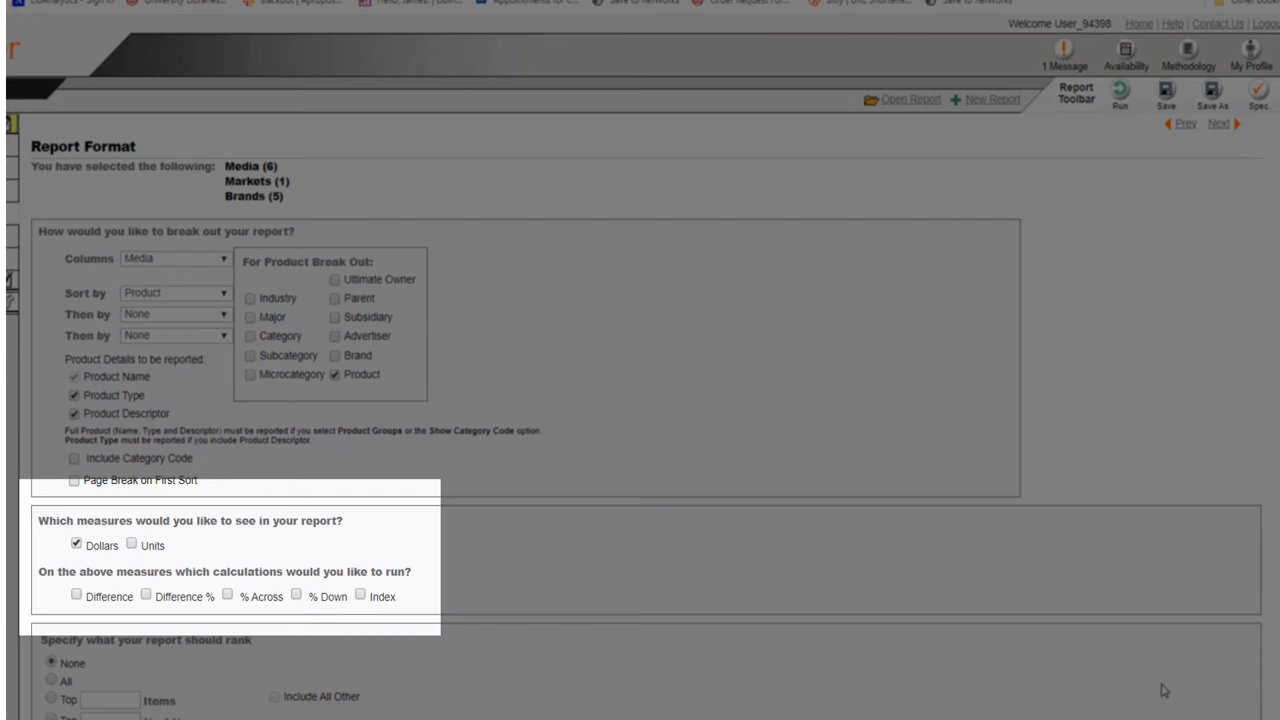
Step: Keep Media columns with Dollars measure and proceed to the Report Summary
{"action": "left_click", "coordinate": [1218, 124]}
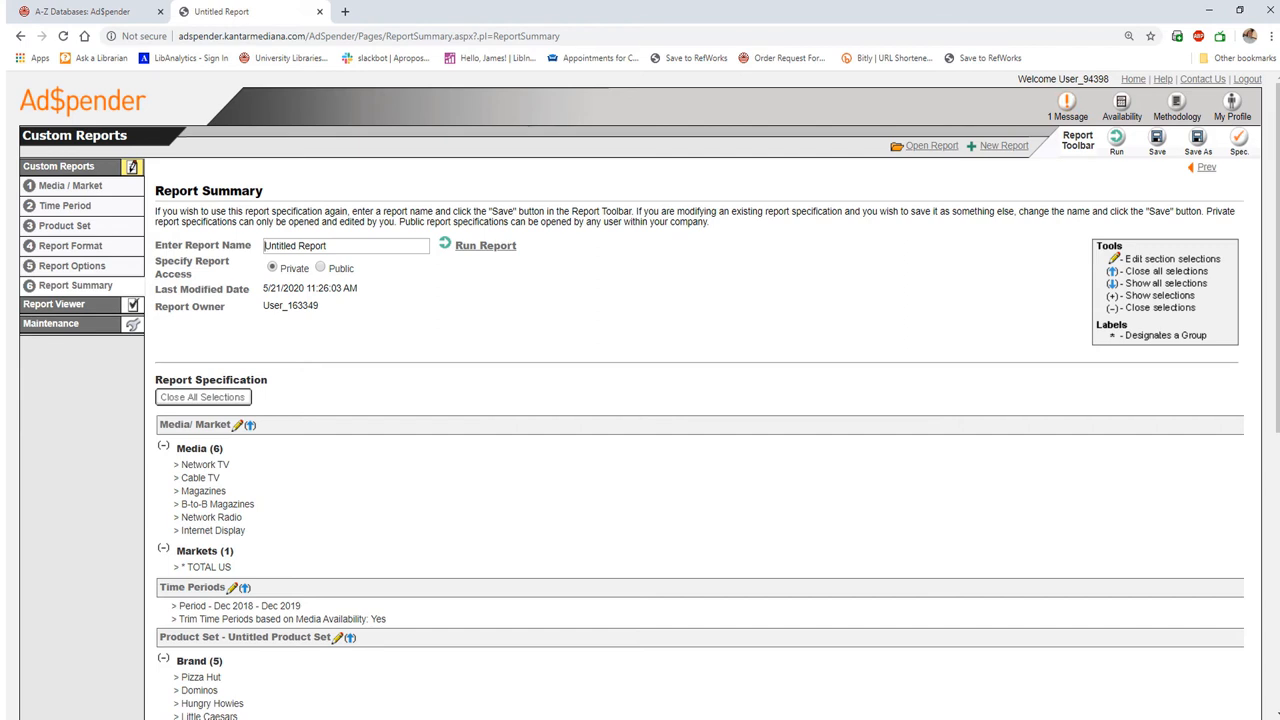
Step: Name the report 'Fun Pizza Report' and run it
{"action": "left_click", "coordinate": [344, 244]}
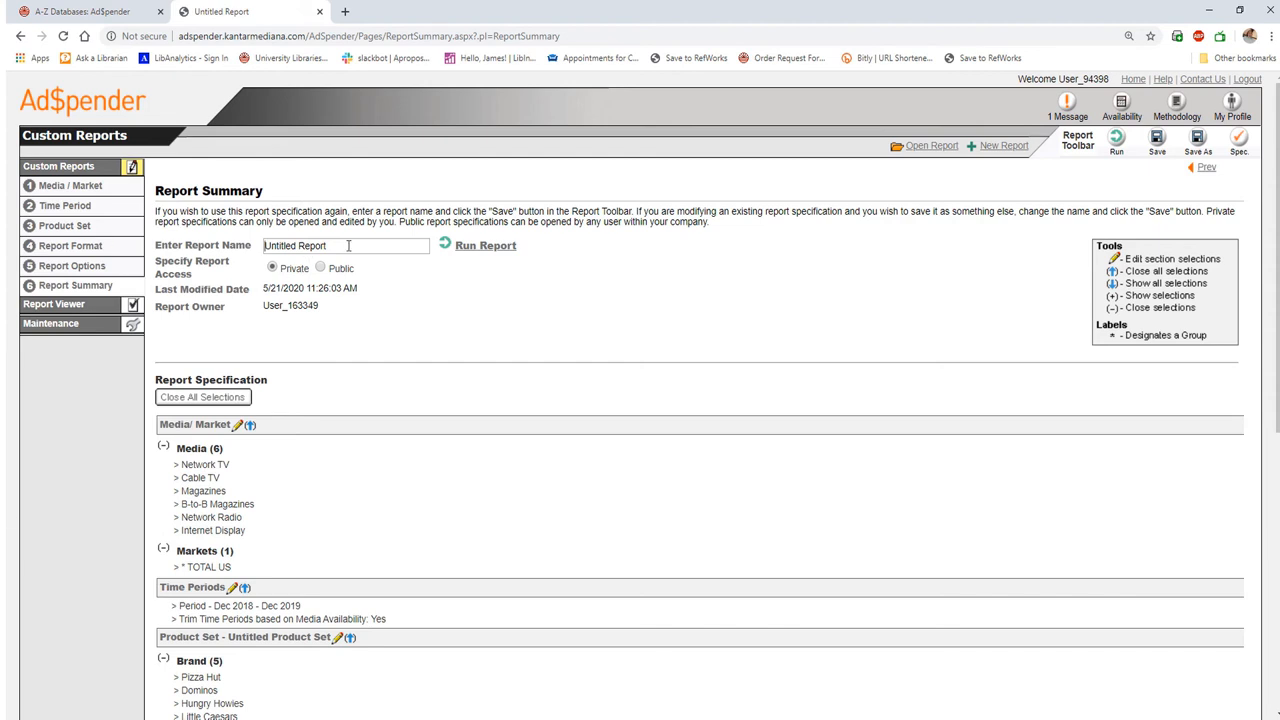
{"action": "type", "text": "Fun Pl"}
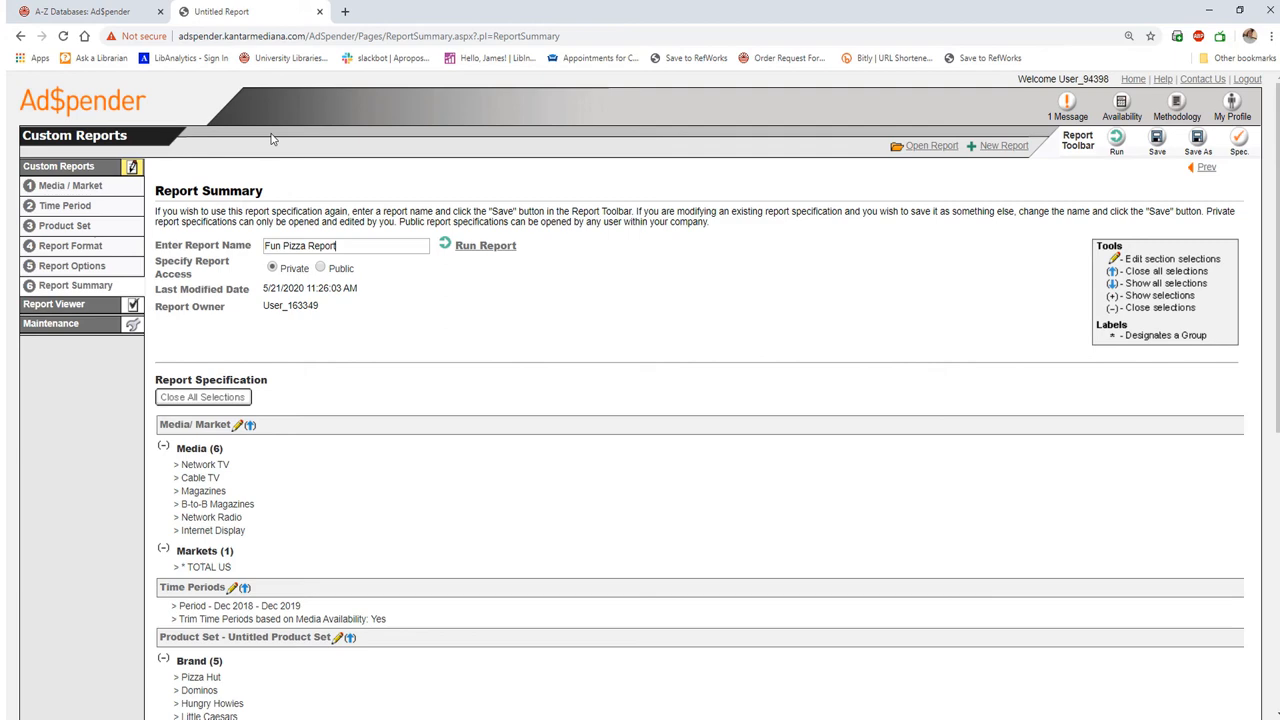
{"action": "left_click", "coordinate": [484, 244]}
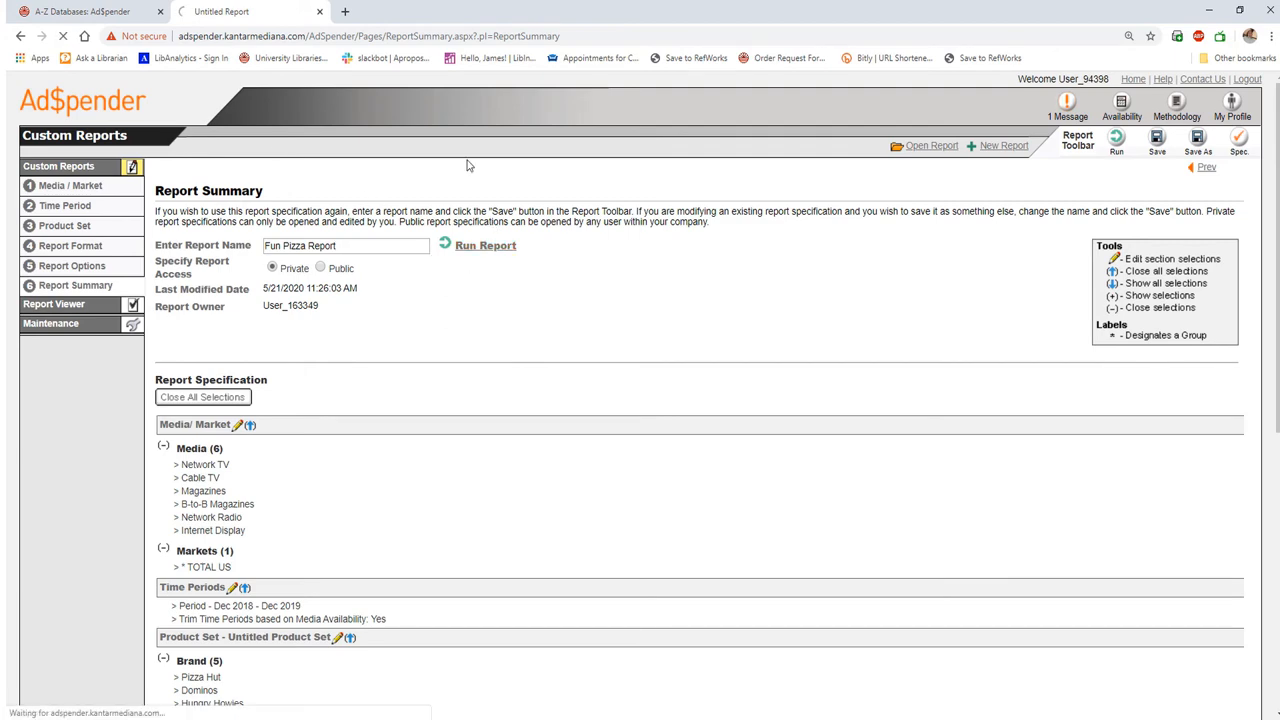
{"action": "left_click", "coordinate": [484, 244]}
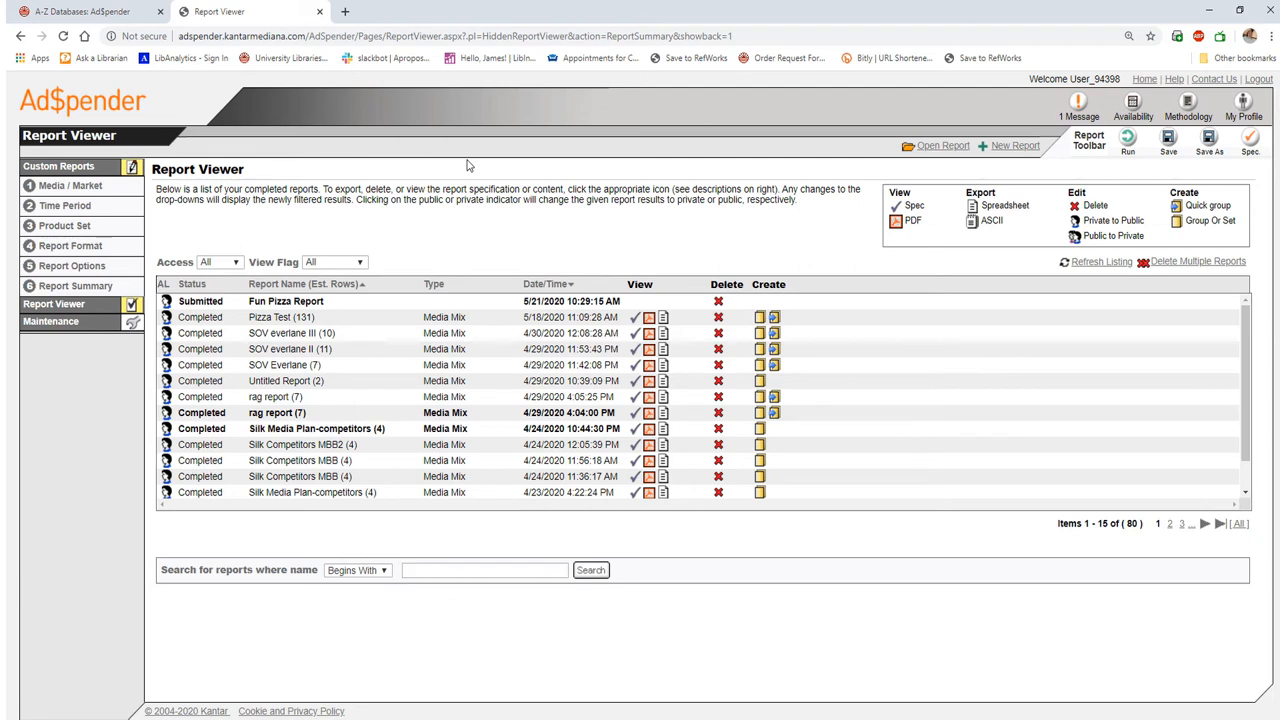
Step: Dismiss the Report Verification warning with Ok and view the Fun Pizza Report as a PDF
{"action": "left_click", "coordinate": [1128, 140]}
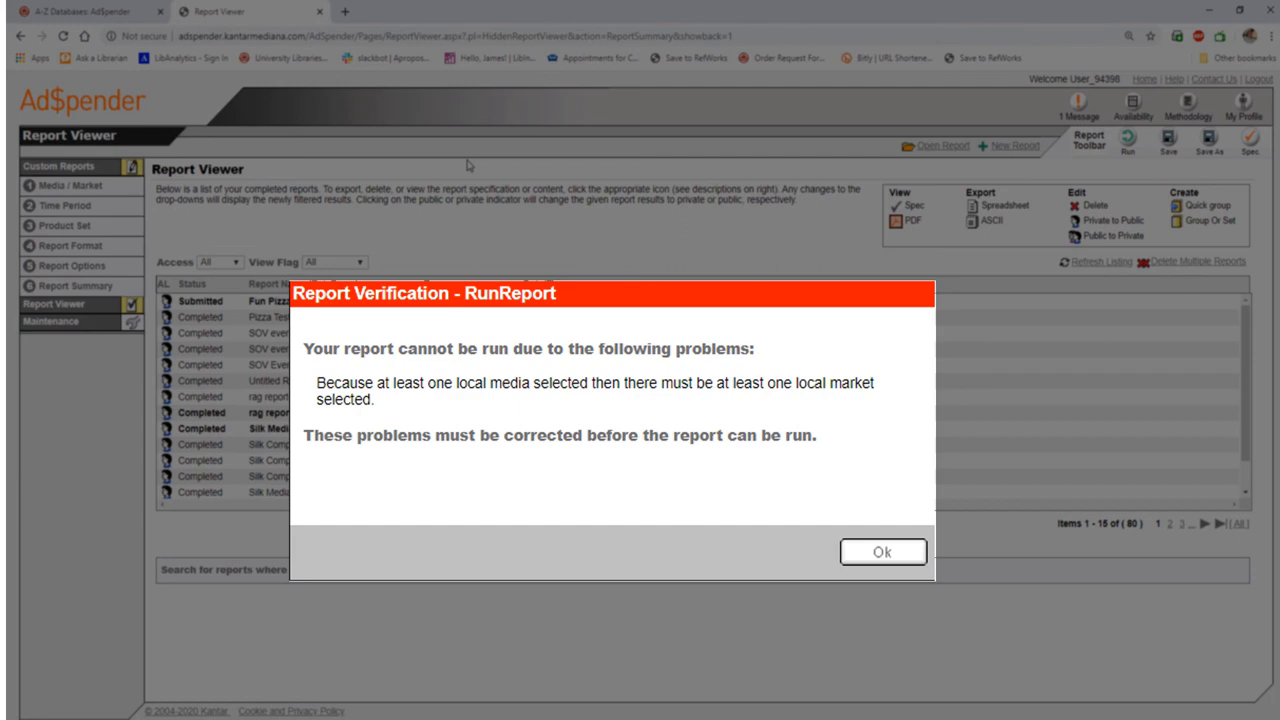
{"action": "left_click", "coordinate": [882, 552]}
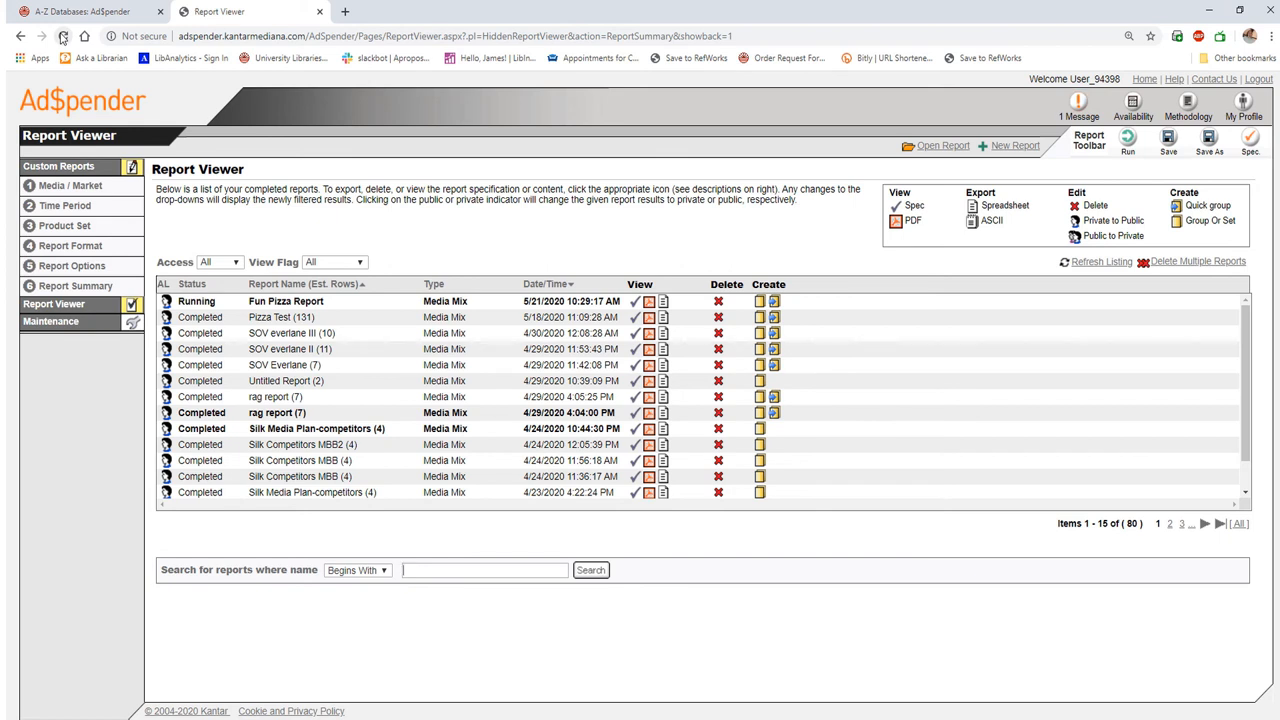
{"action": "mouse_move", "coordinate": [648, 300]}
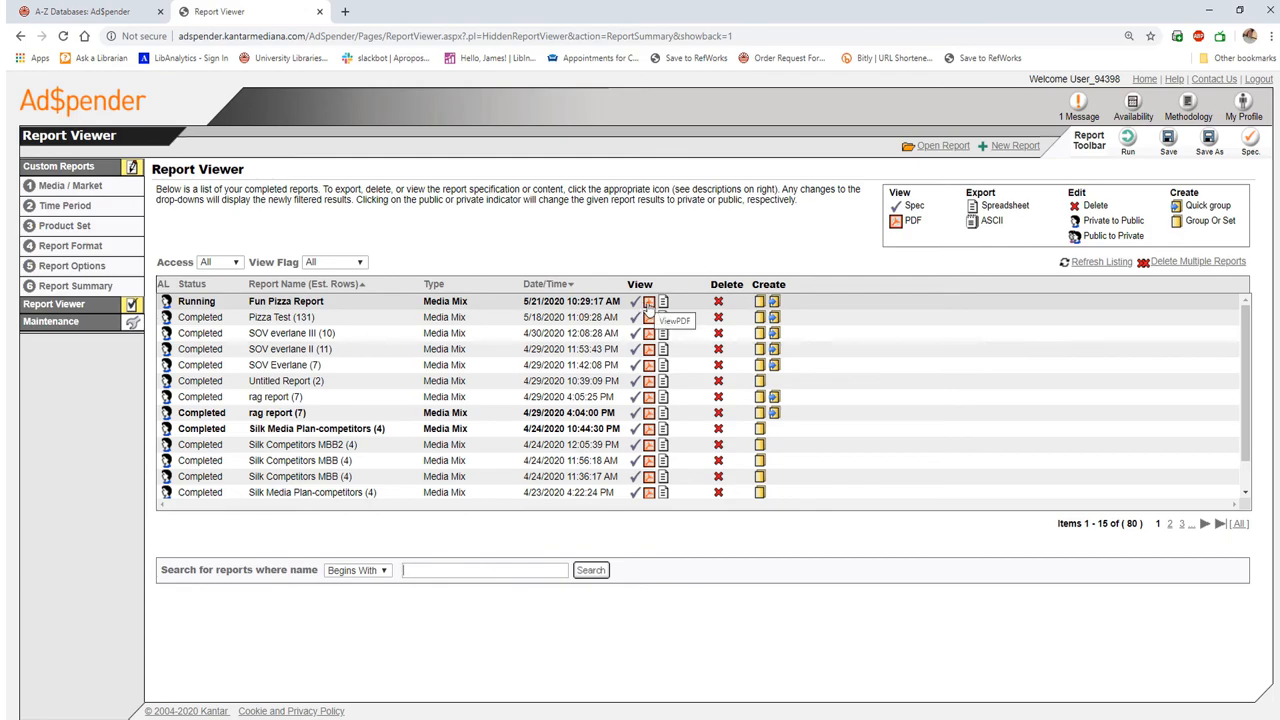
{"action": "left_click", "coordinate": [648, 300]}
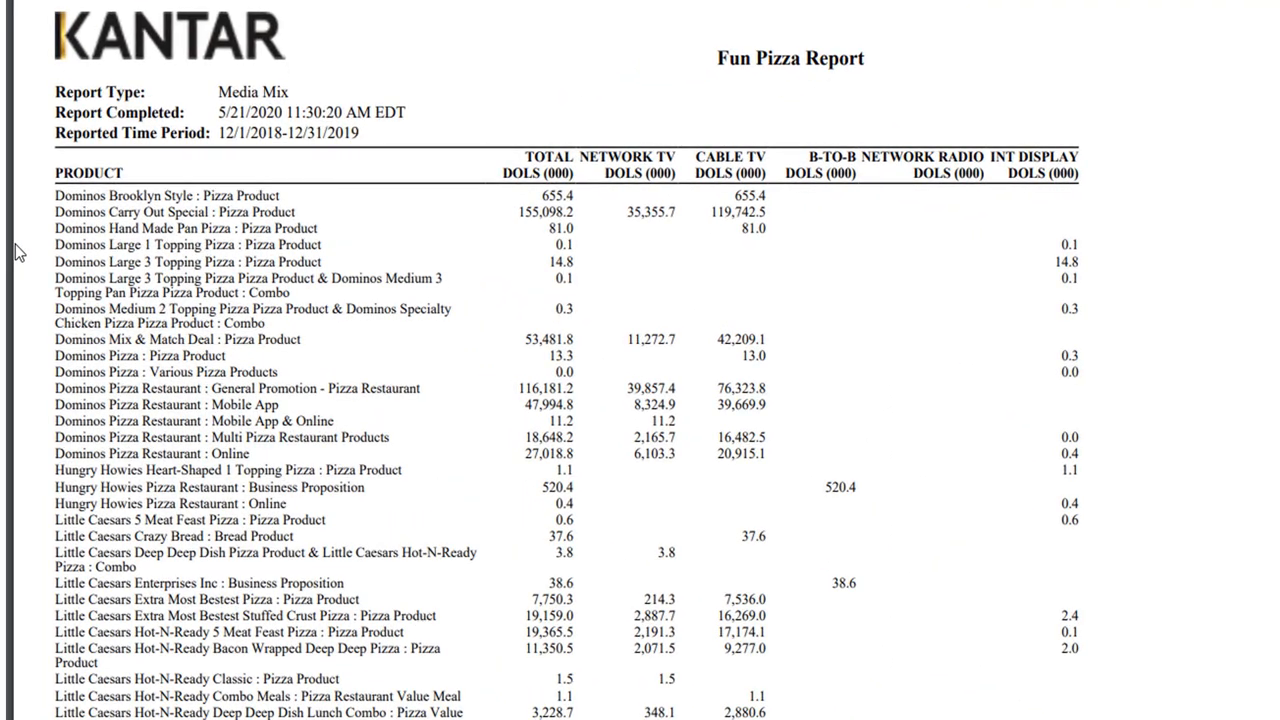